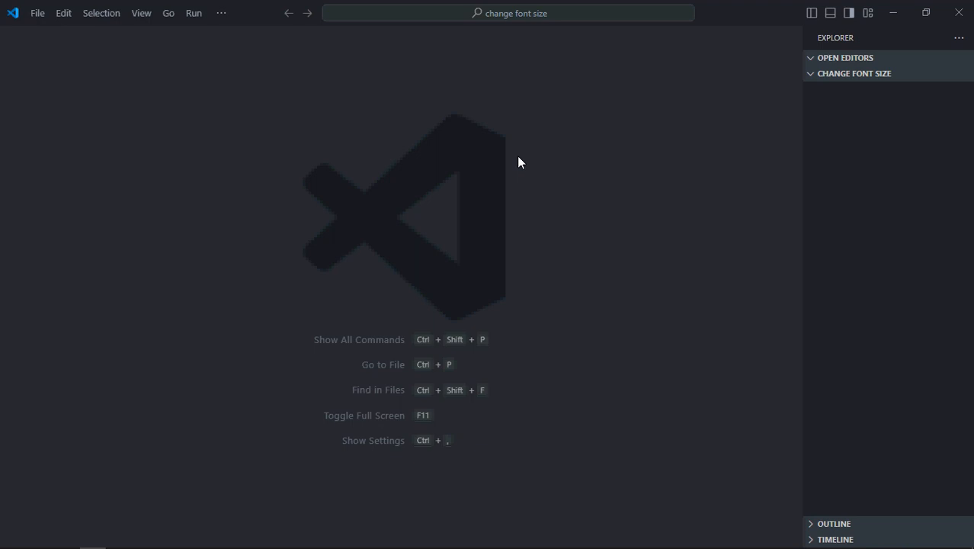
pyautogui.moveTo(680, 245)
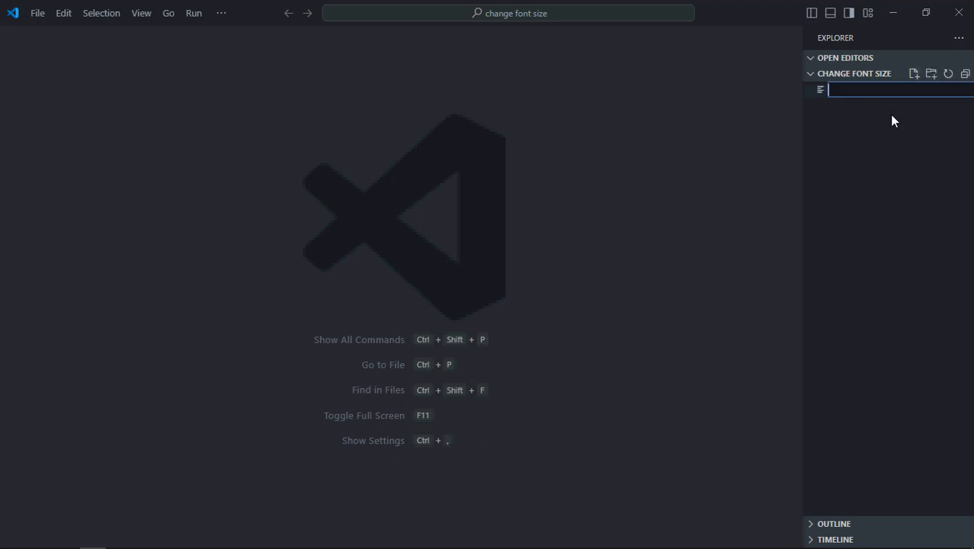
# Create index.html and fill it with the standard HTML boilerplate.
pyautogui.write('index.htm')
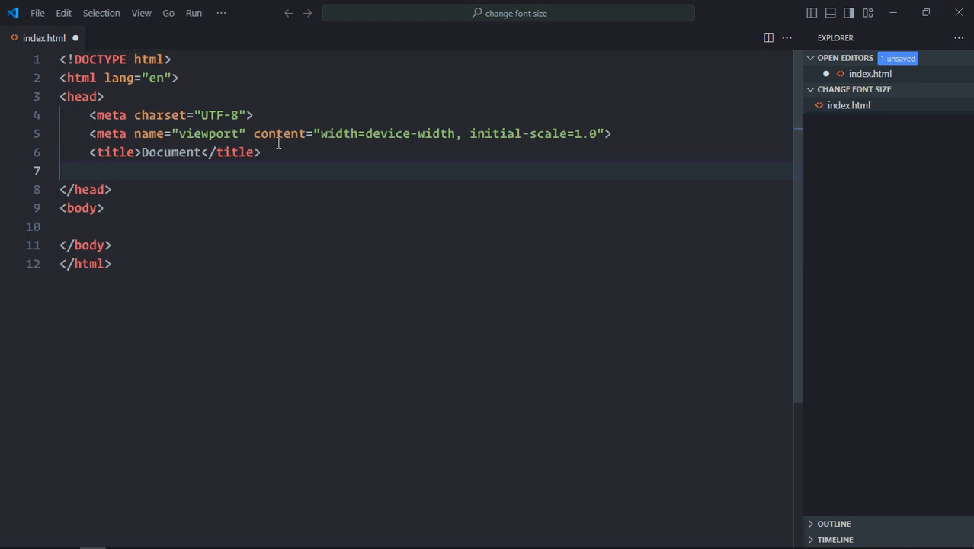
# Link style.css and script.js in the head of index.html.
pyautogui.write('link rel="stylesheet" href="style.css">')
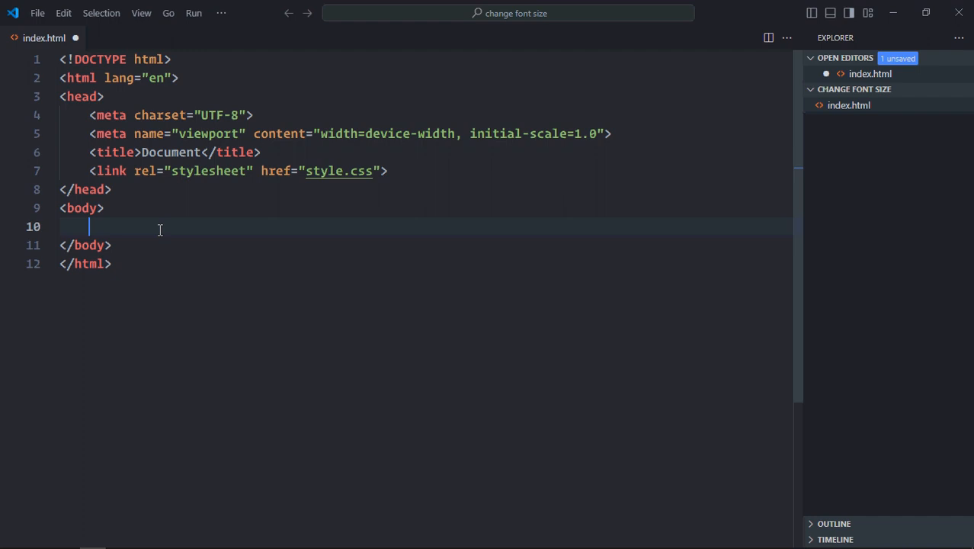
pyautogui.write('script src="script.js"></script>')
pyautogui.write('<div></div>')
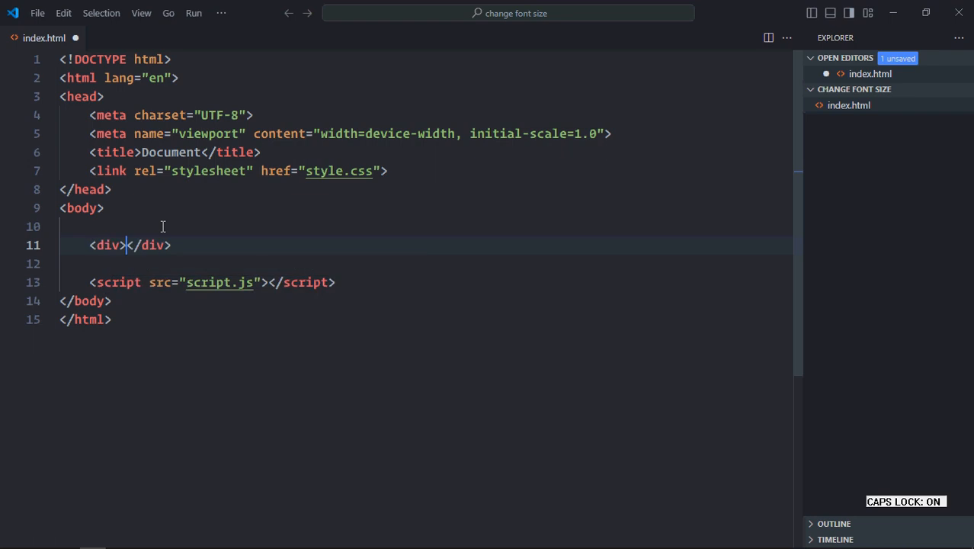
# Add a div with a '-' button id="dec" and a '+' button id="inc".
pyautogui.write('button></button>')
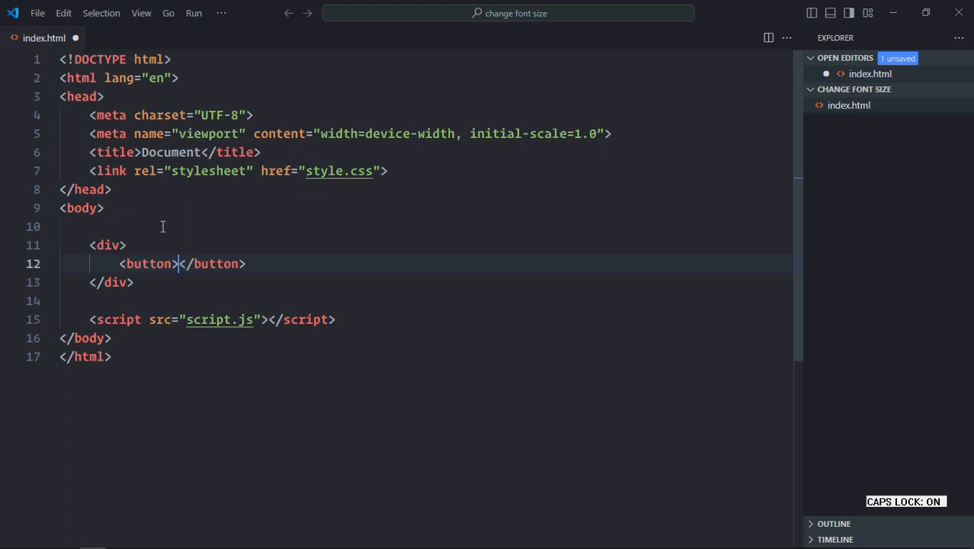
pyautogui.write('-')
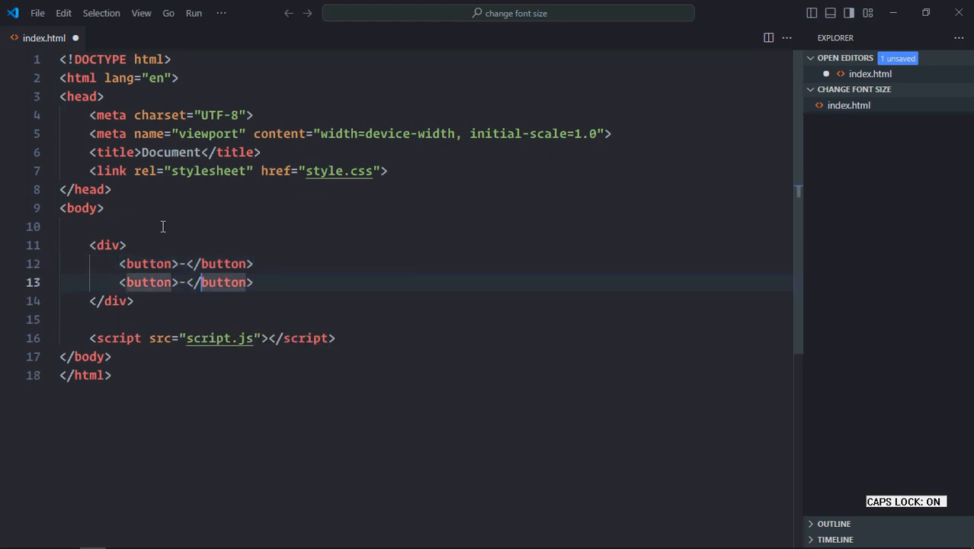
pyautogui.write('+')
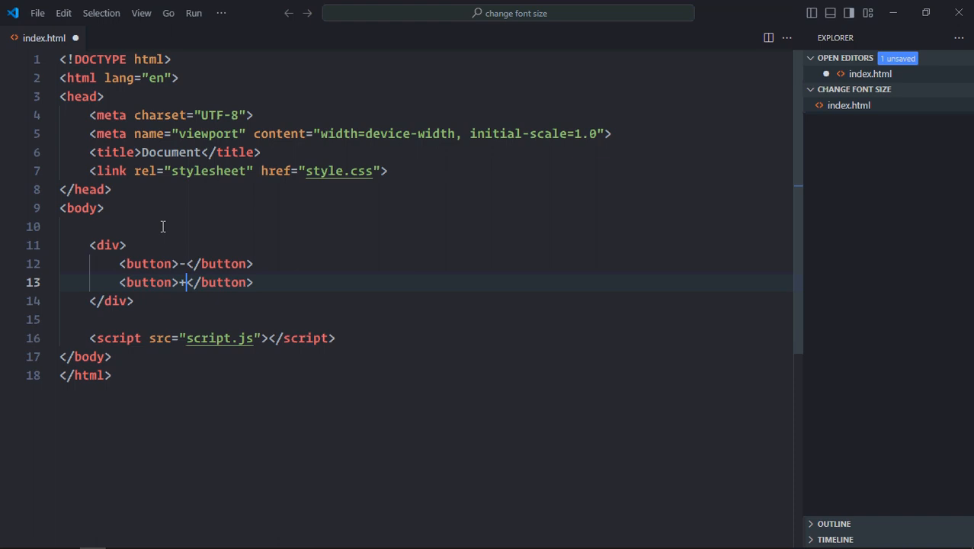
pyautogui.write('id=""')
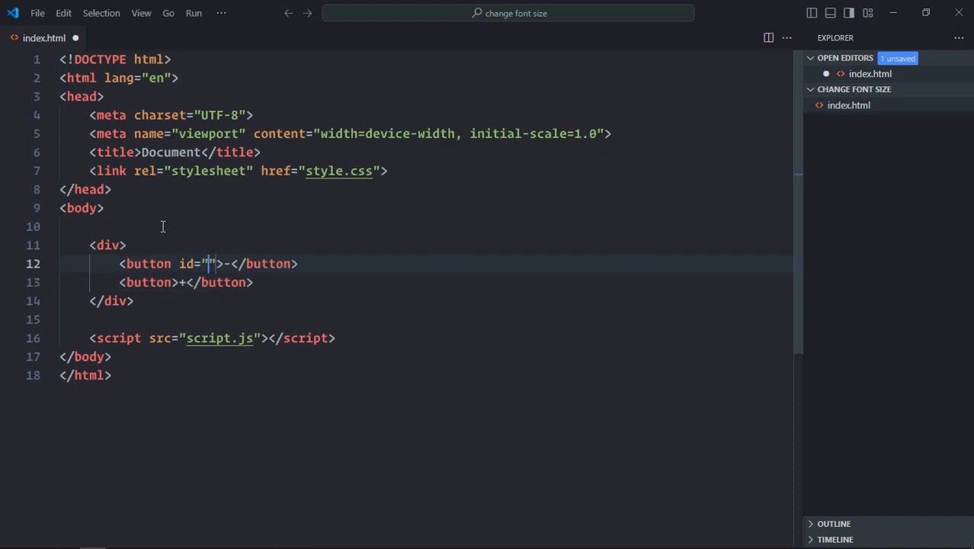
pyautogui.write('DEC')
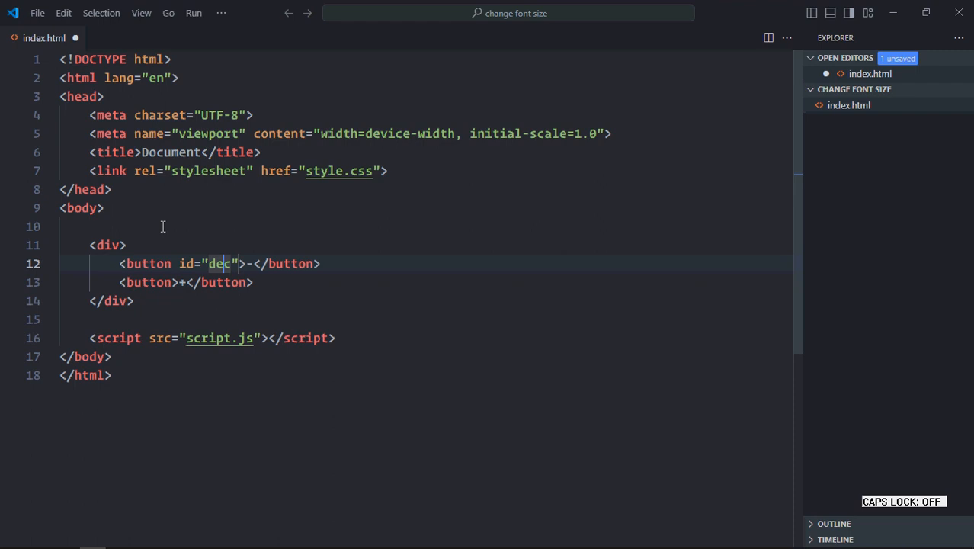
pyautogui.write('id="inc')
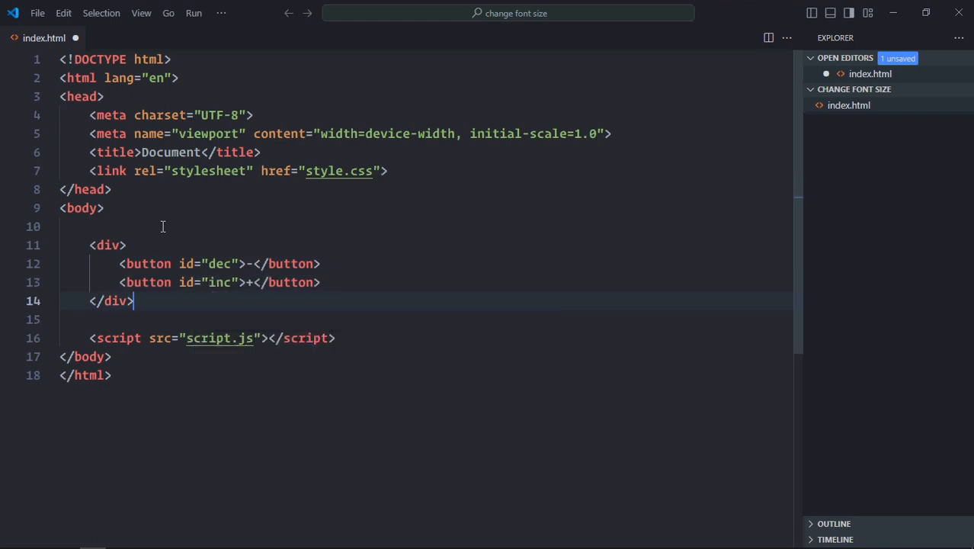
# Add a <p>Hello World</p> paragraph below the buttons.
pyautogui.press('Enter')
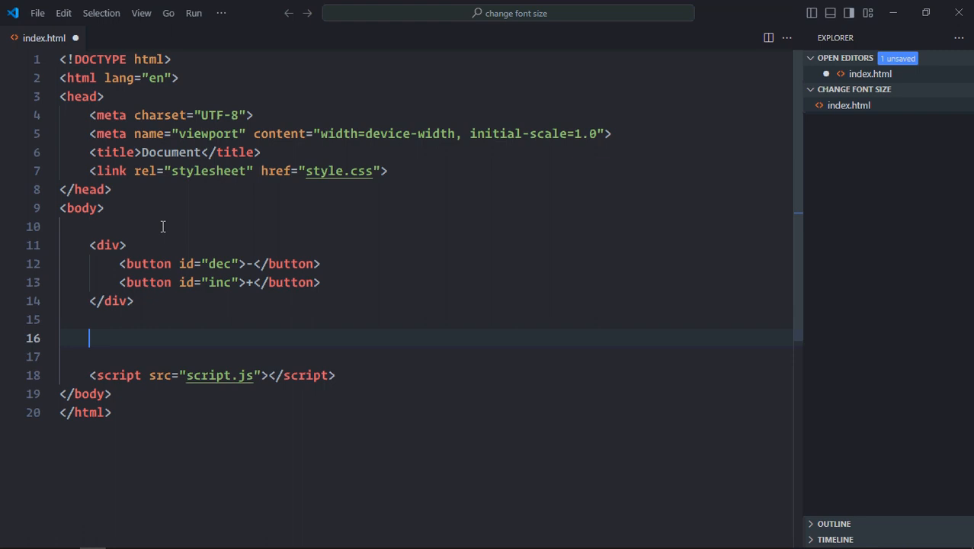
pyautogui.write('<p>Hel</p>')
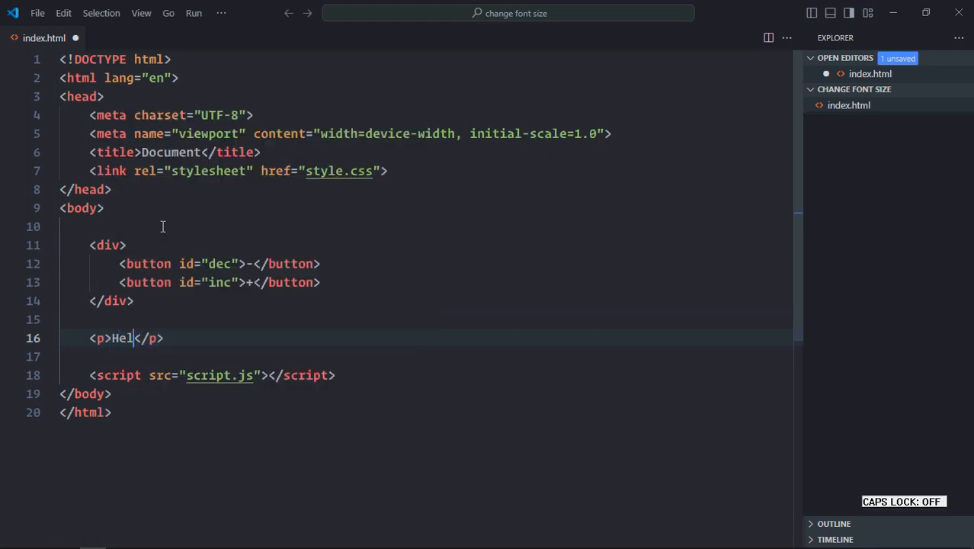
pyautogui.write('lo World')
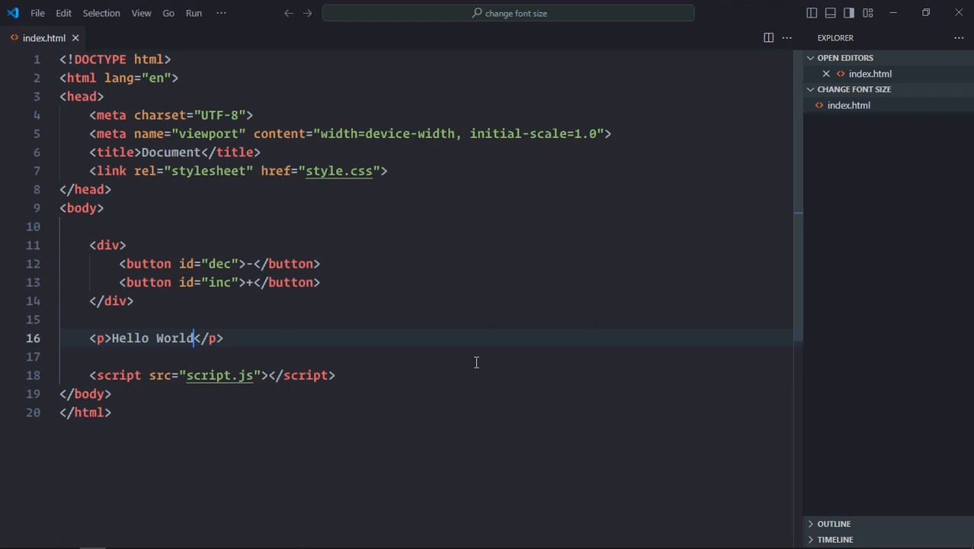
pyautogui.moveTo(903, 113)
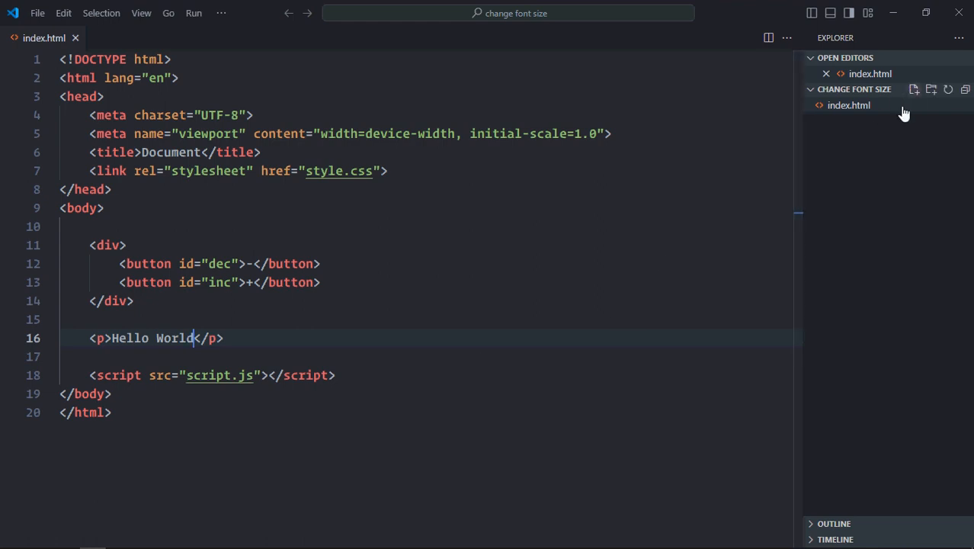
# Create an empty style.css file in the project folder.
pyautogui.click(915, 89)
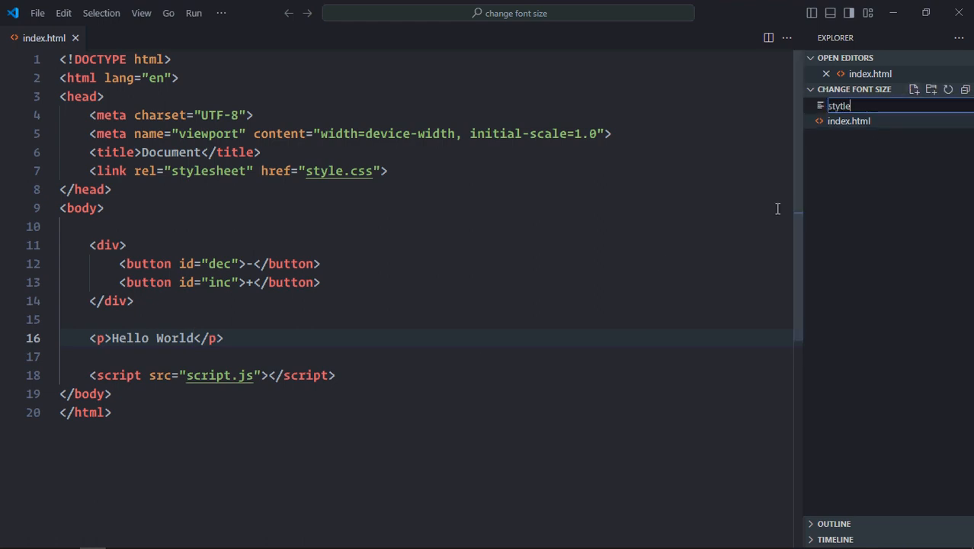
pyautogui.press('Backspace')
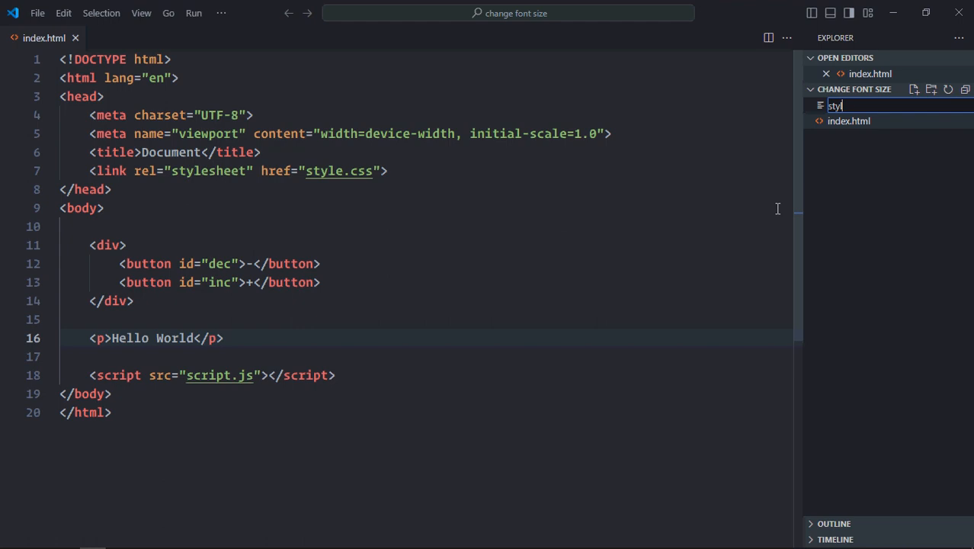
pyautogui.press('Return')
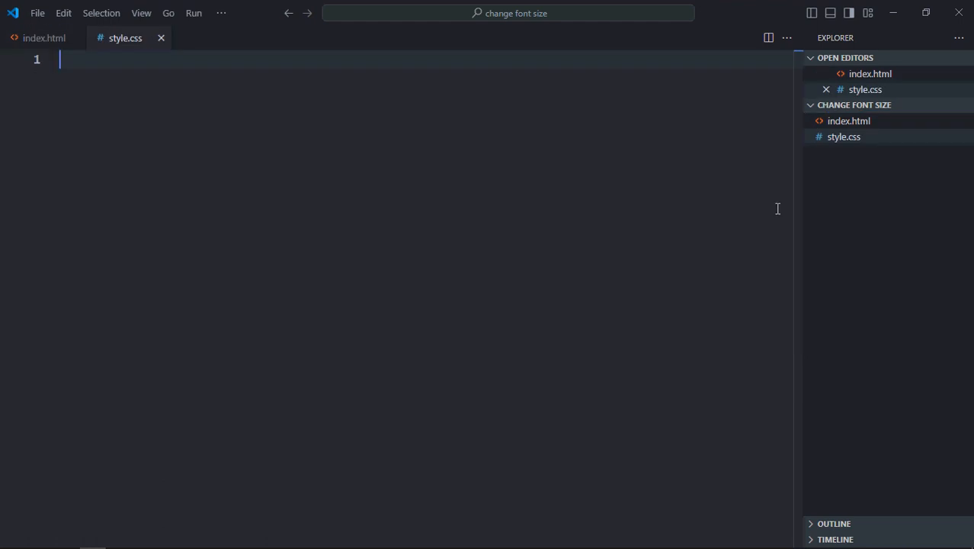
# Style body as a centred flex column.
pyautogui.write('body {')
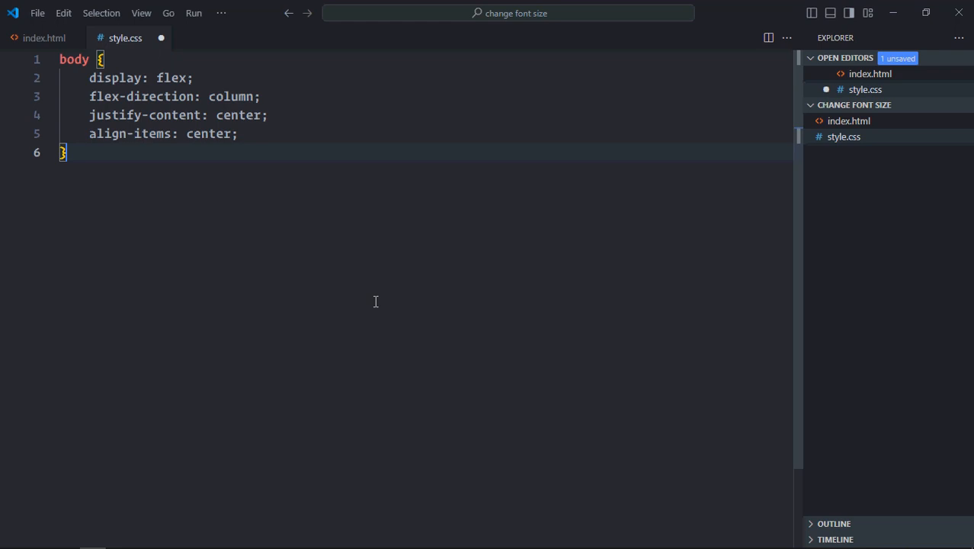
# Give buttons padding 5px 20px and margin-top 10px.
pyautogui.write('button P')
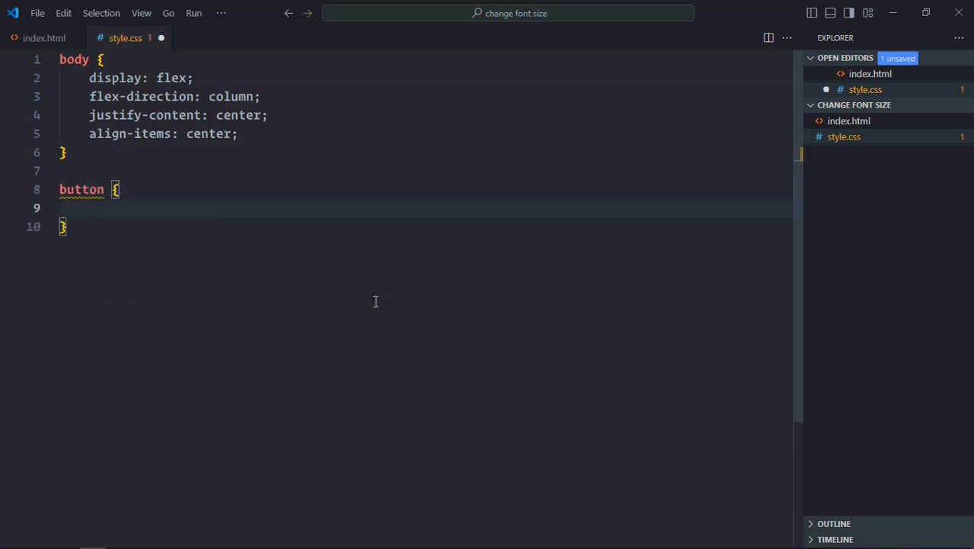
pyautogui.write('padding: 5;')
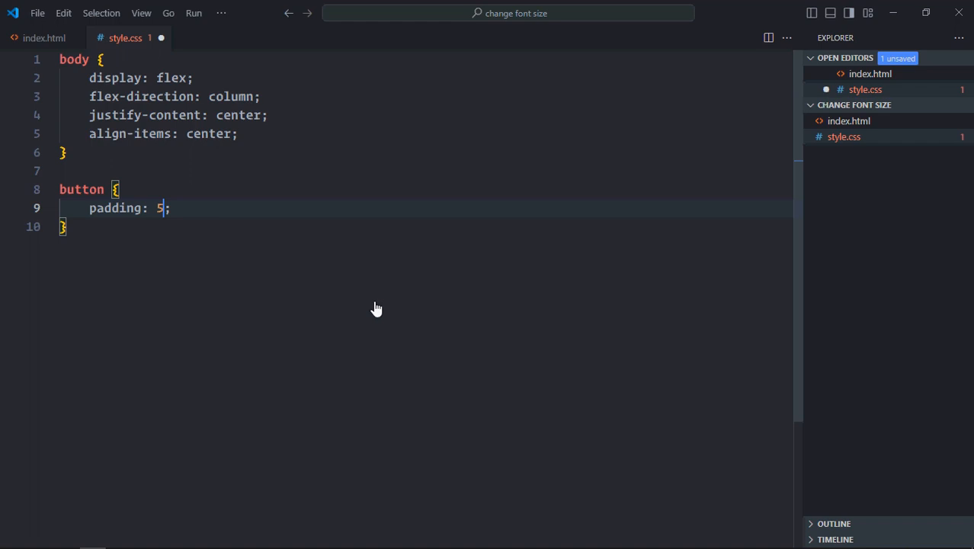
pyautogui.write('px 20')
pyautogui.write('margin-top: 10;')
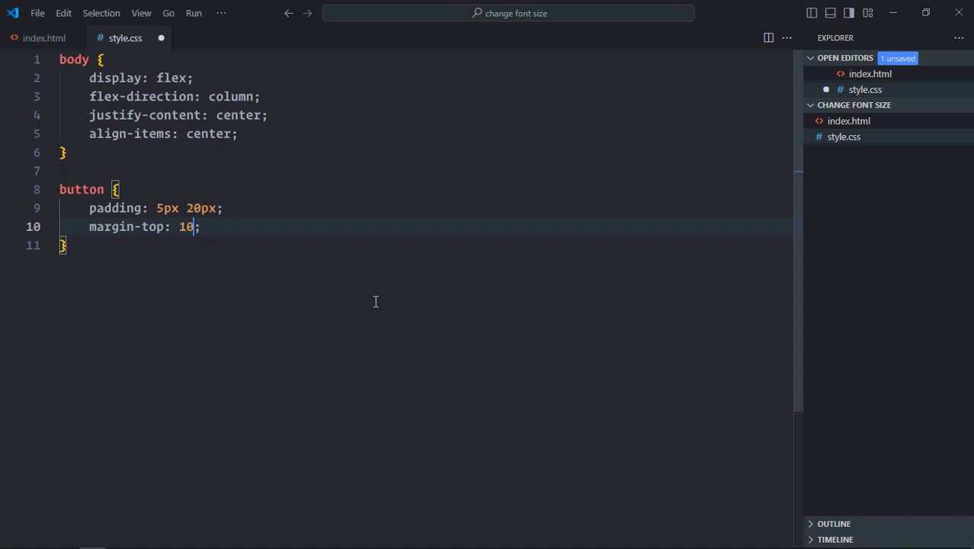
pyautogui.write('px')
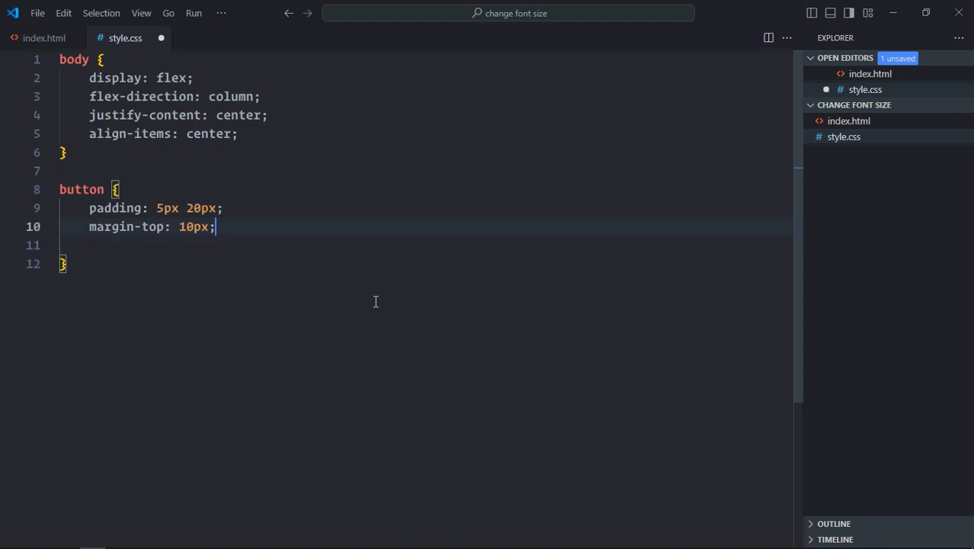
# Make the paragraph bold with font-size 16px.
pyautogui.write('p {')
pyautogui.write('font-weight: ;')
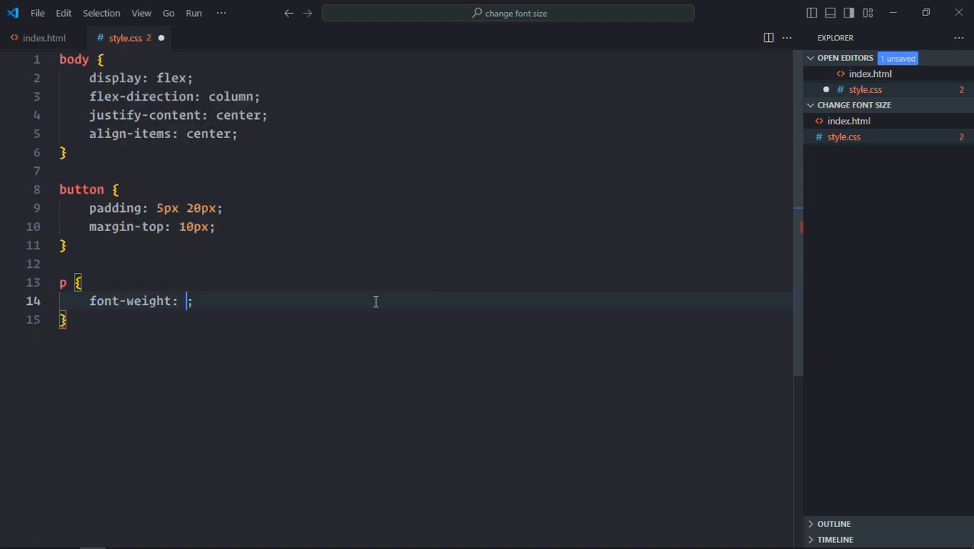
pyautogui.write('bold')
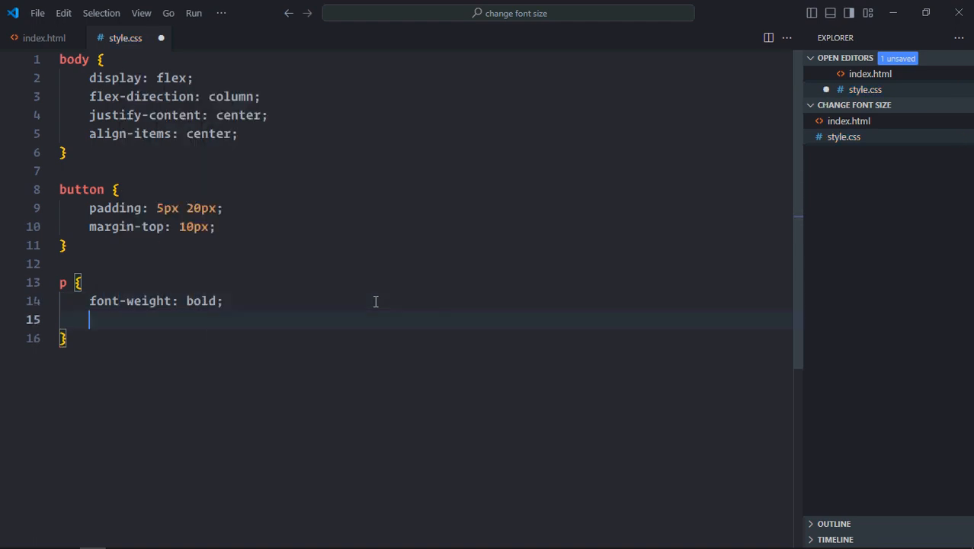
pyautogui.write('font-size:')
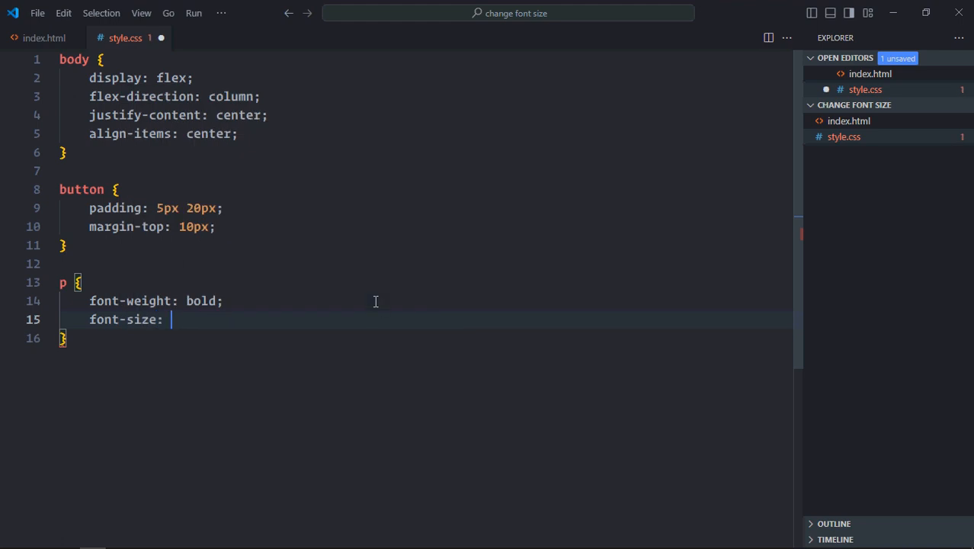
pyautogui.write('16px;')
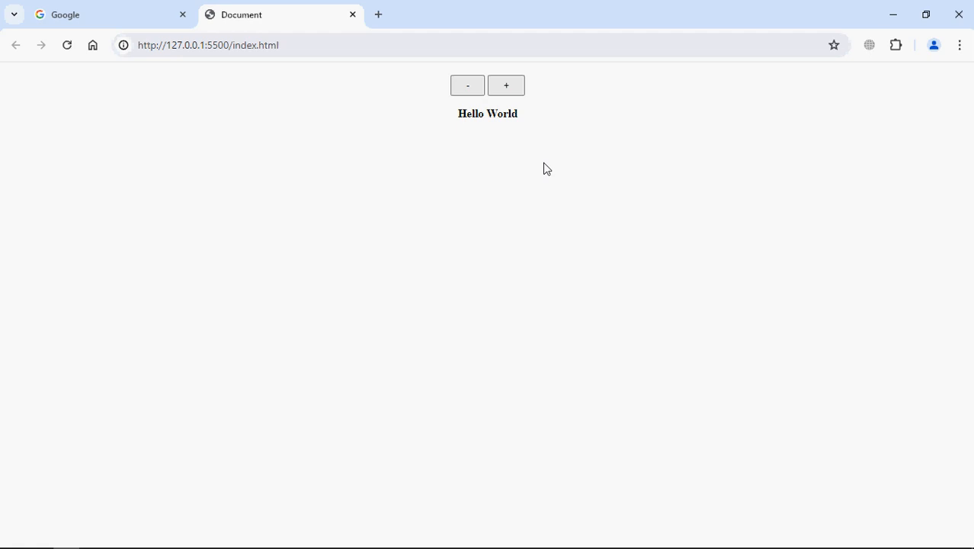
pyautogui.moveTo(553, 178)
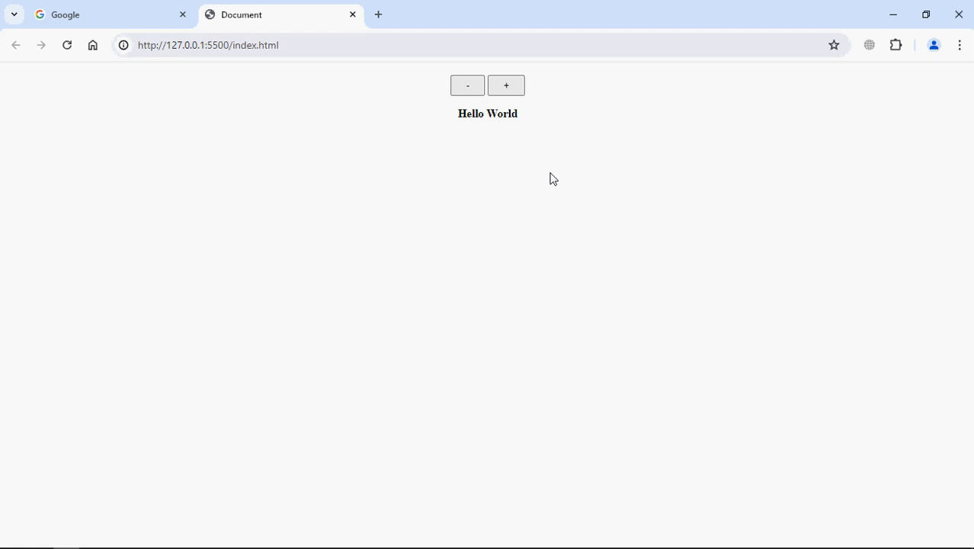
pyautogui.moveTo(456, 119)
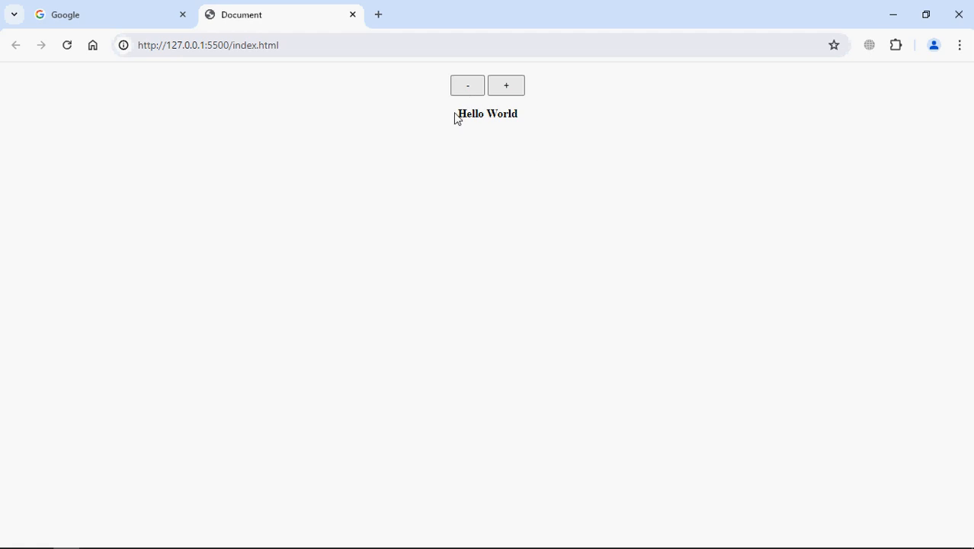
pyautogui.moveTo(519, 157)
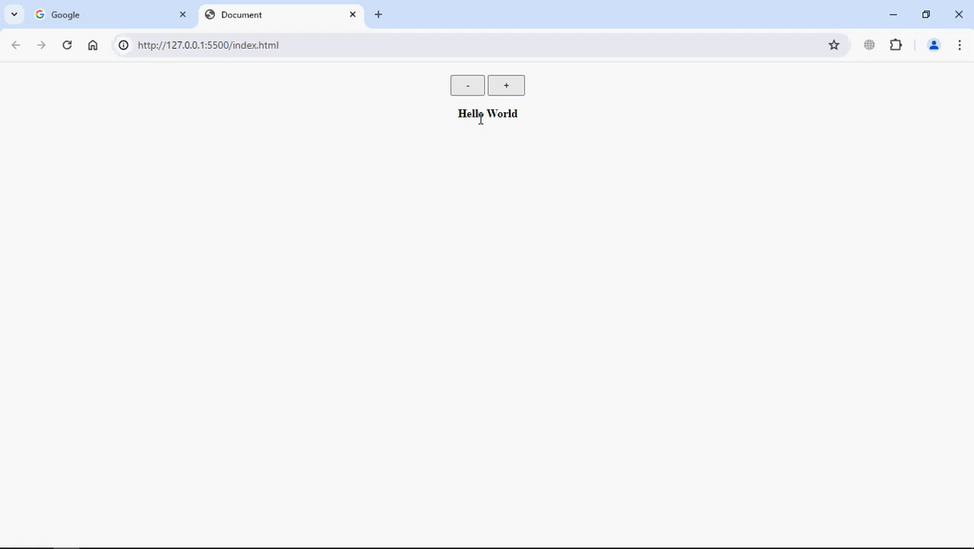
pyautogui.moveTo(451, 183)
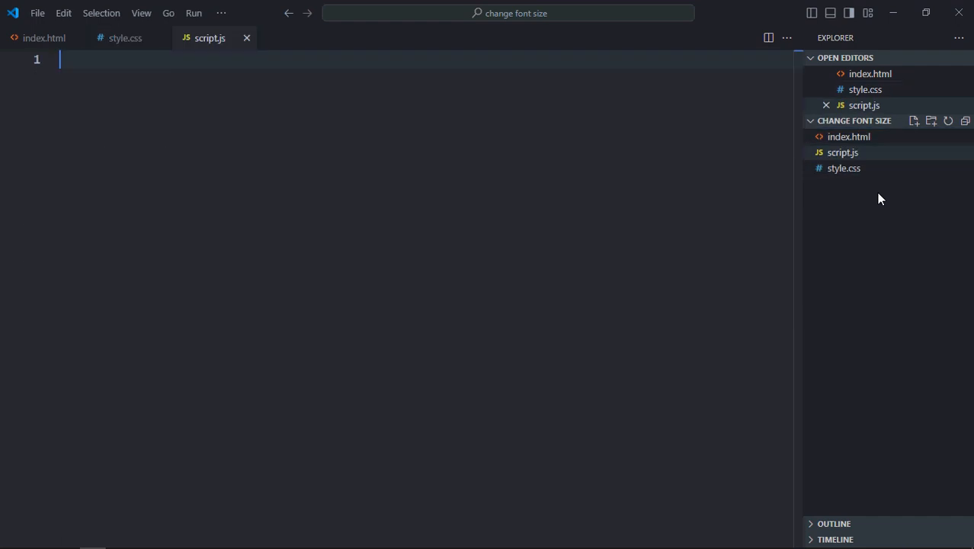
pyautogui.moveTo(299, 72)
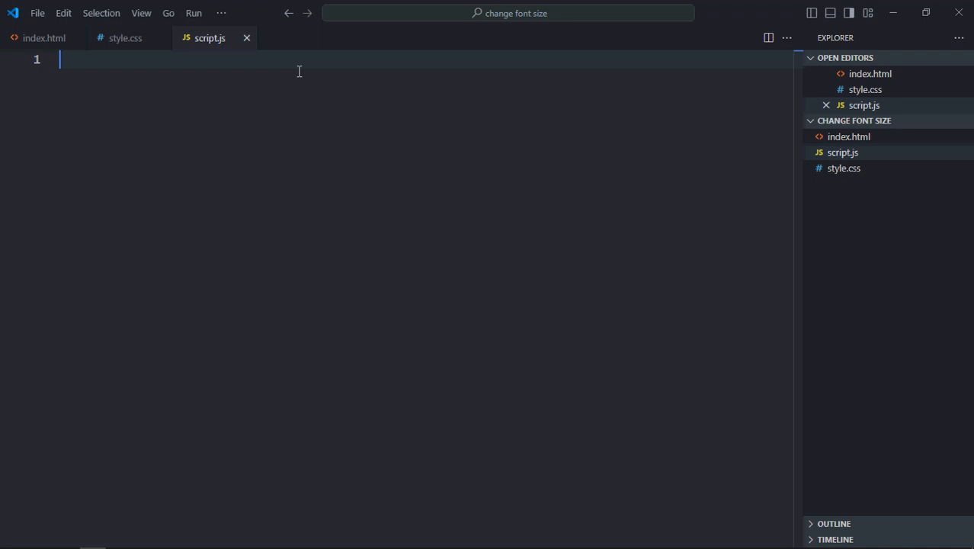
# Declare incBtn and decBtn via document.querySelector for "#inc" and "#dec".
pyautogui.write('let incE')
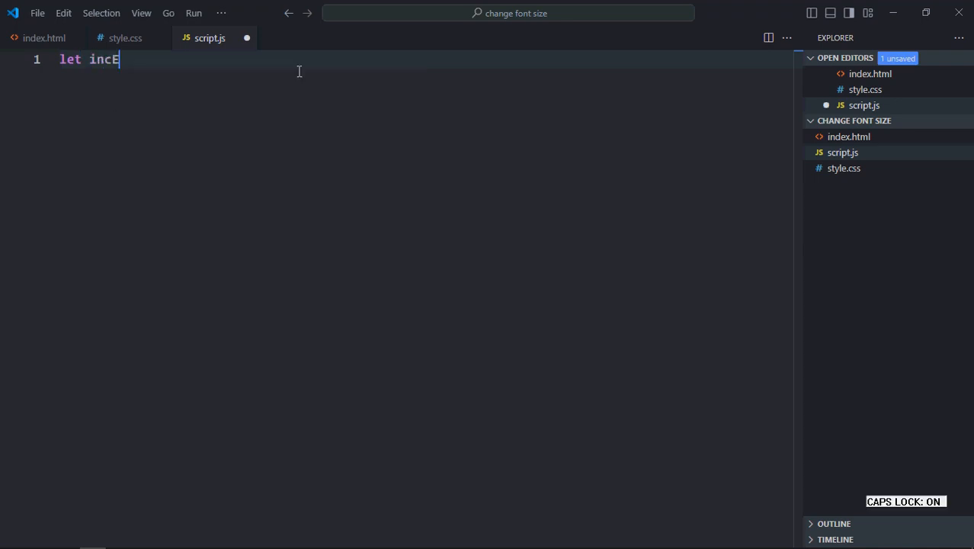
pyautogui.write('Btn = document.quiery')
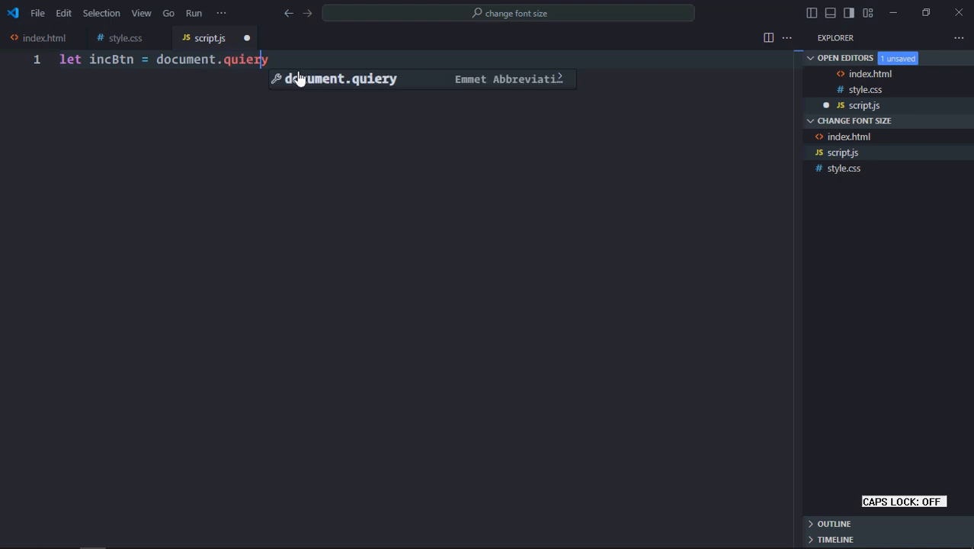
pyautogui.press('Backspace')
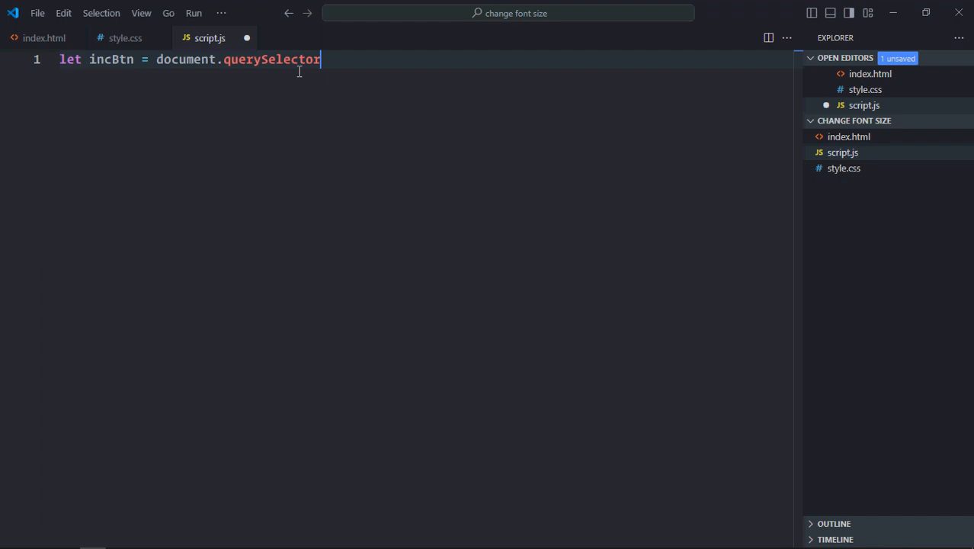
pyautogui.write('("")')
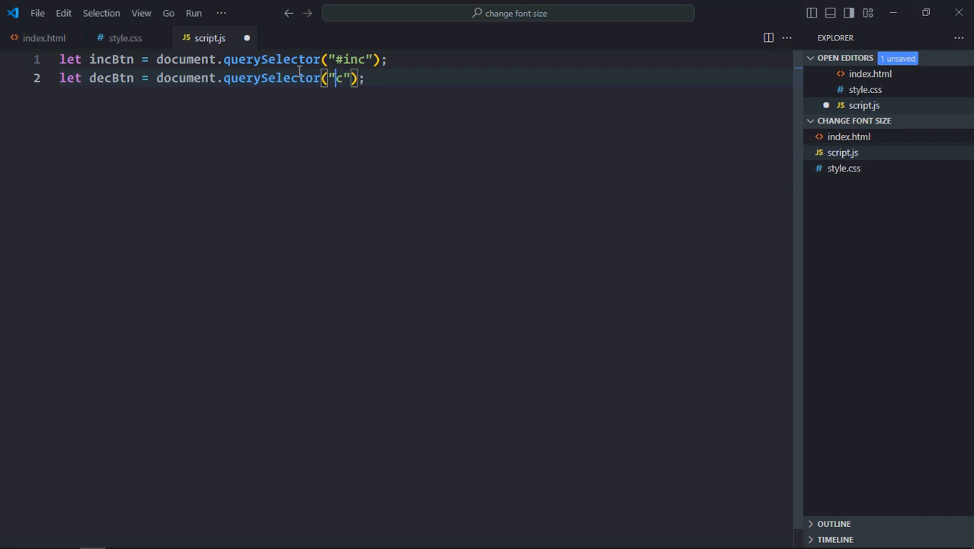
pyautogui.write('#d')
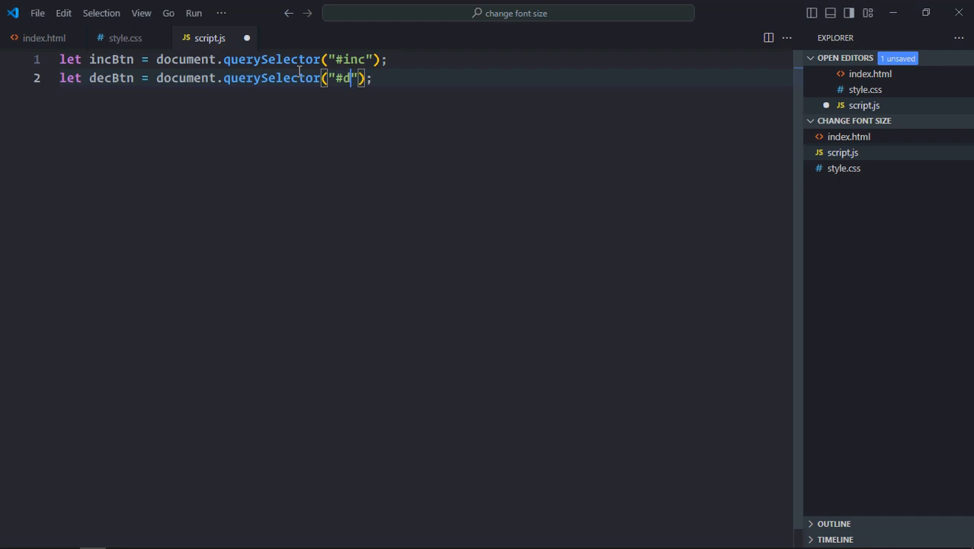
pyautogui.write('ec");')
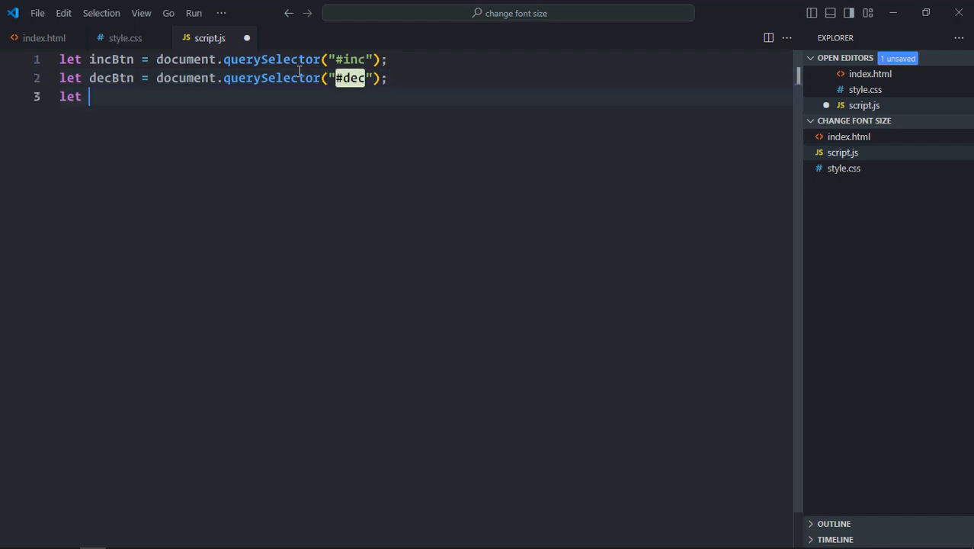
# Declare textEl as document.querySelector("p").
pyautogui.write('textEl =')
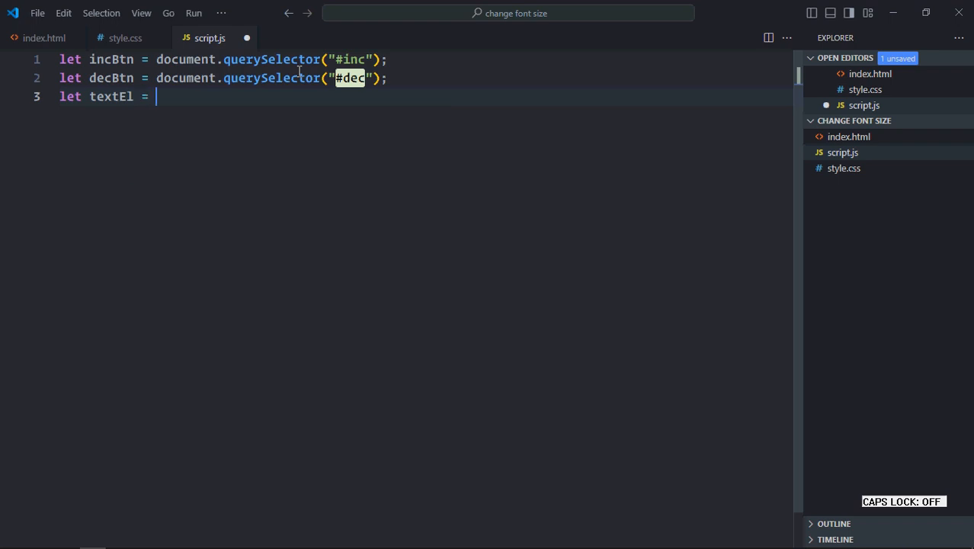
pyautogui.write('document.querySelector')
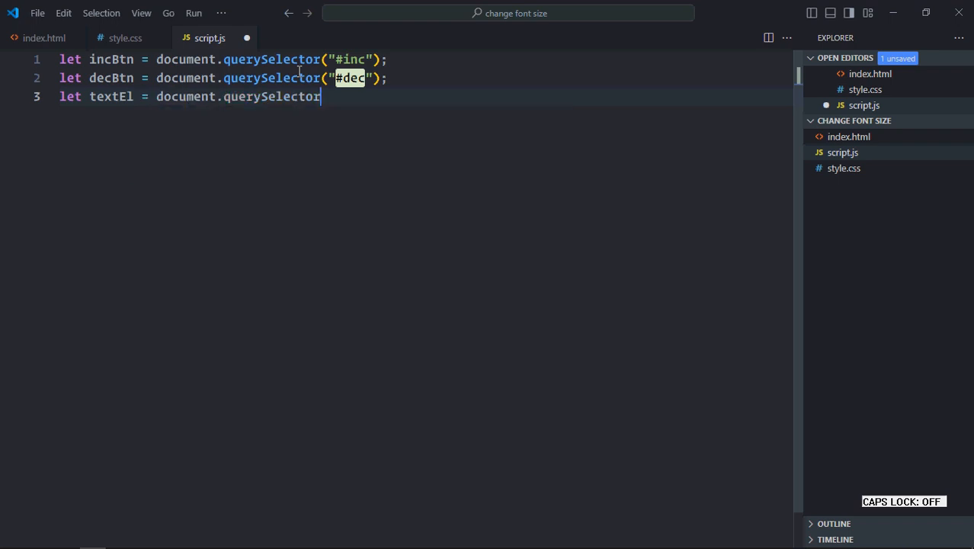
pyautogui.write('("p")')
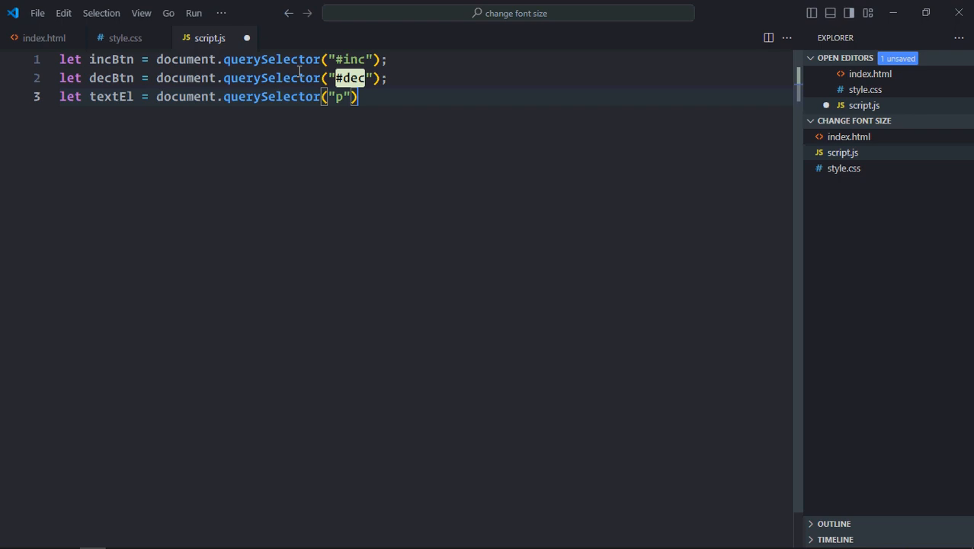
pyautogui.write(';')
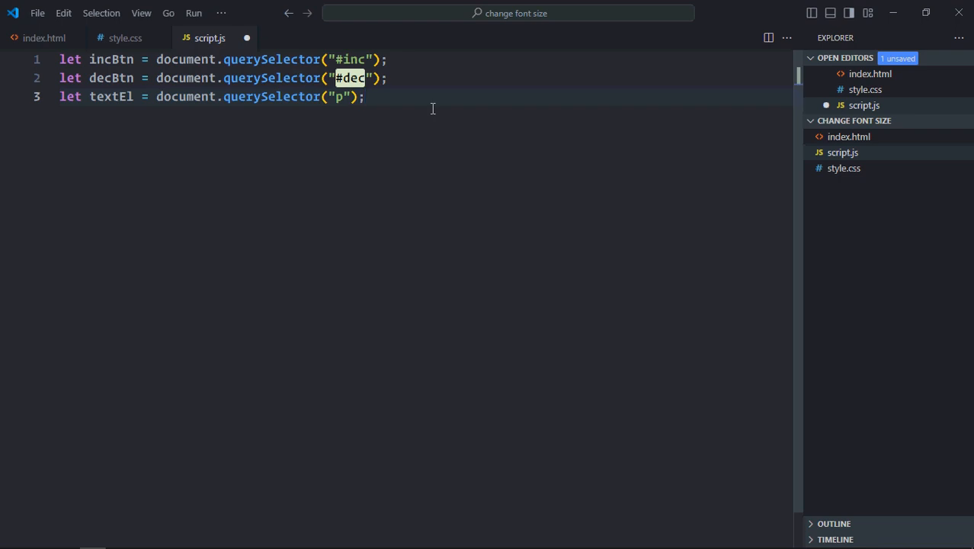
# Add a click listener on incBtn calling updateFontSize(1).
pyautogui.press('Enter')
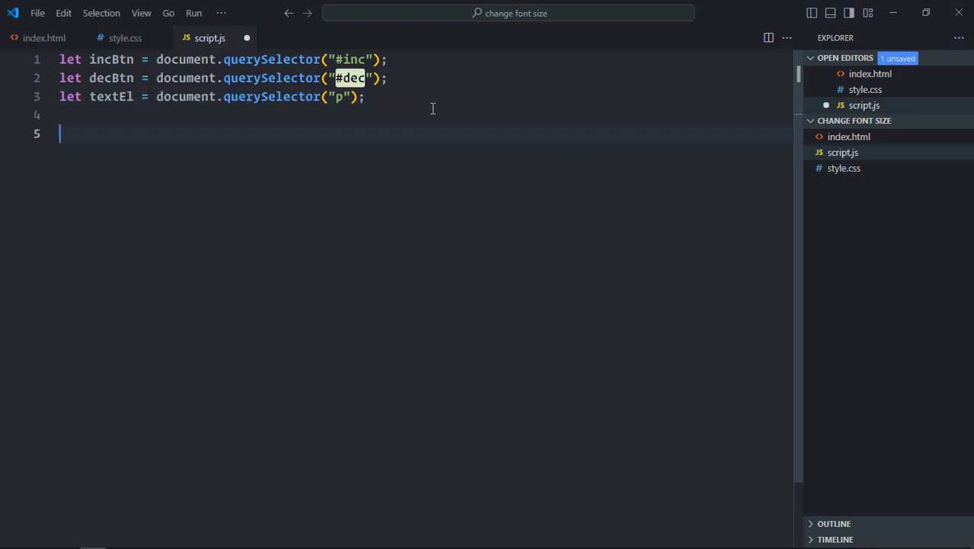
pyautogui.write('inc')
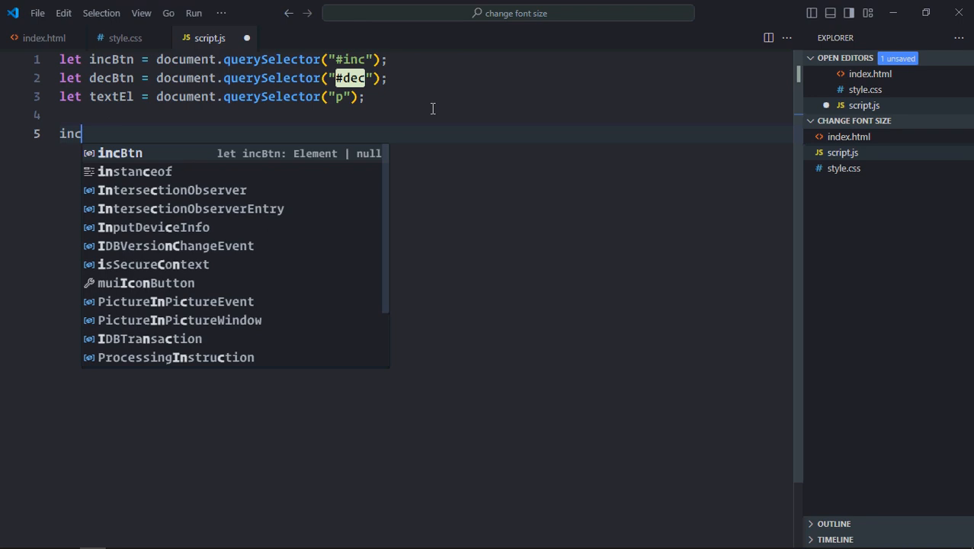
pyautogui.write('Btn.addEventListener(')
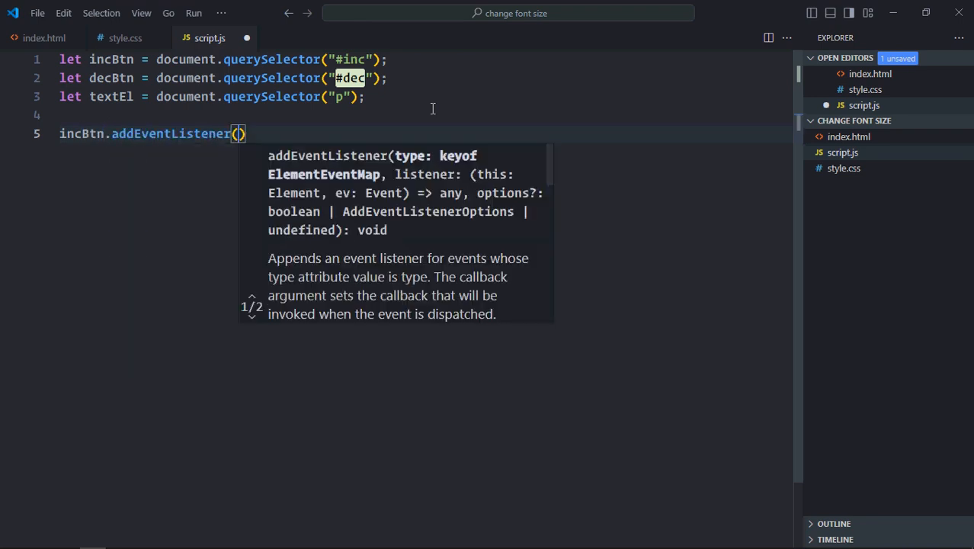
pyautogui.write('"click", (')
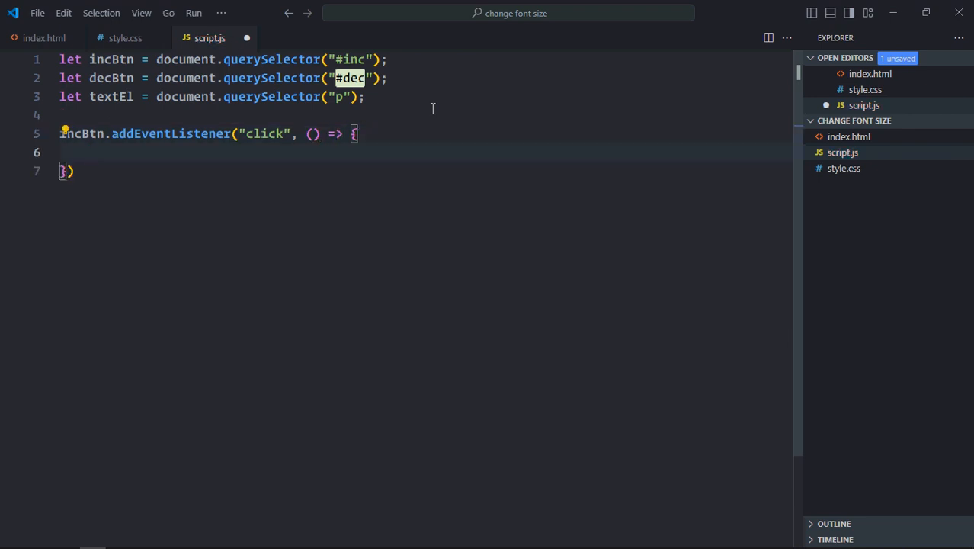
pyautogui.write('uplo')
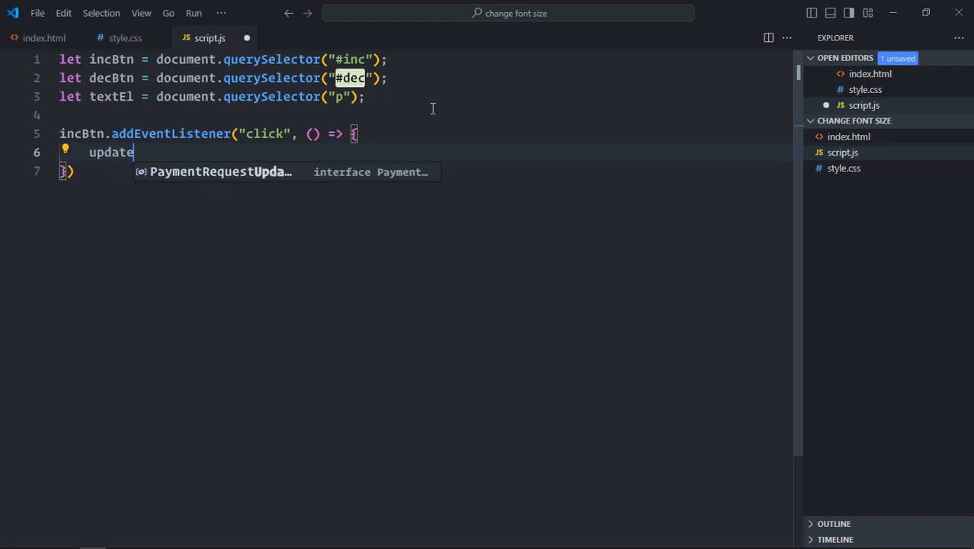
pyautogui.write('Font')
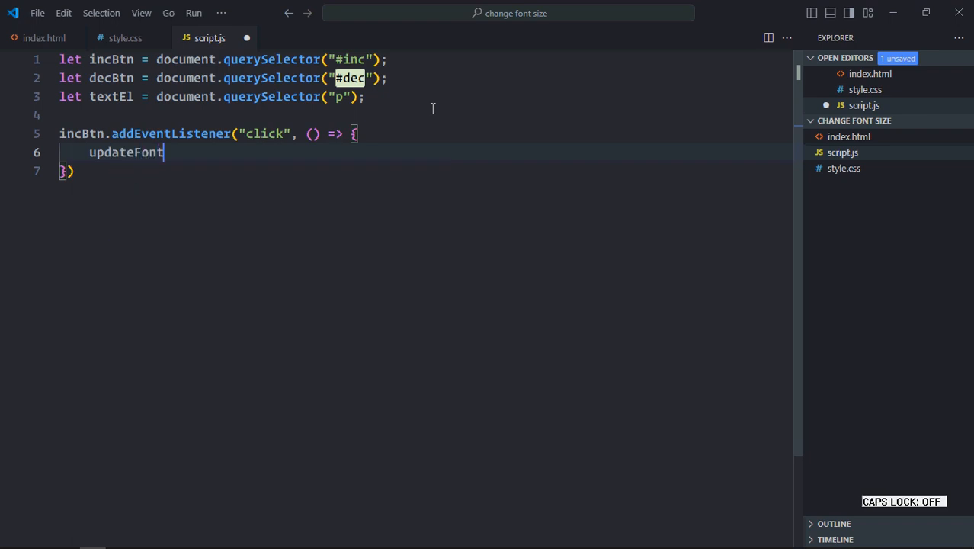
pyautogui.write('Size()')
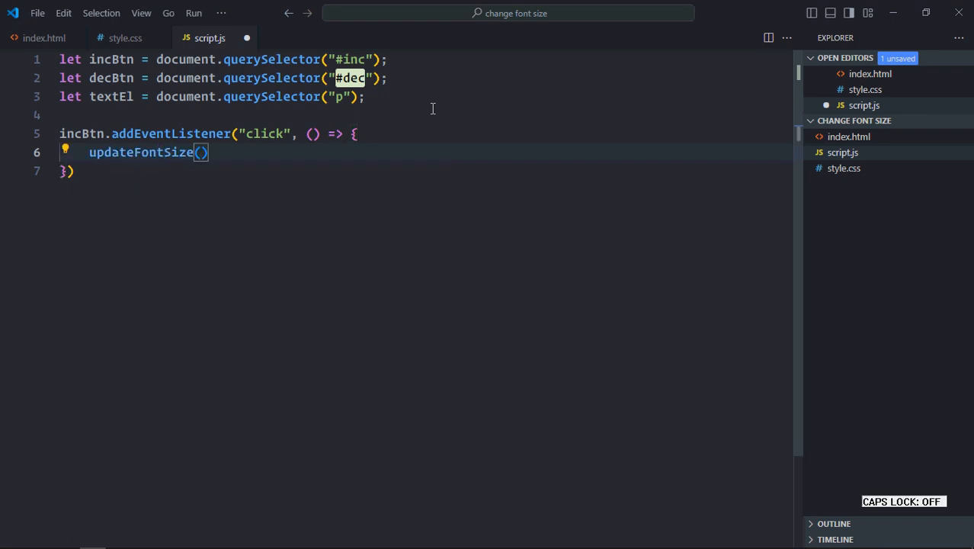
pyautogui.write('1;')
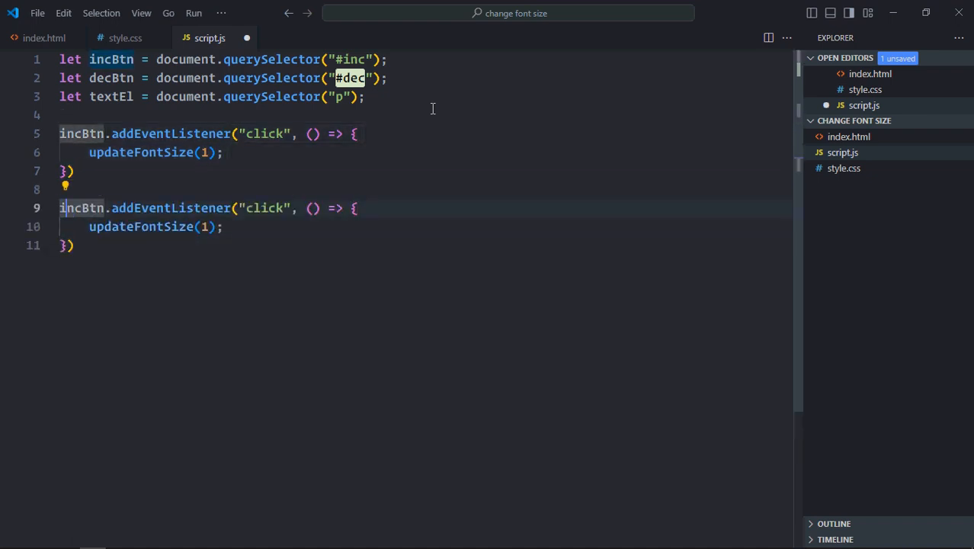
# Duplicate the listener for decBtn calling updateFontSize(-1).
pyautogui.write('dec')
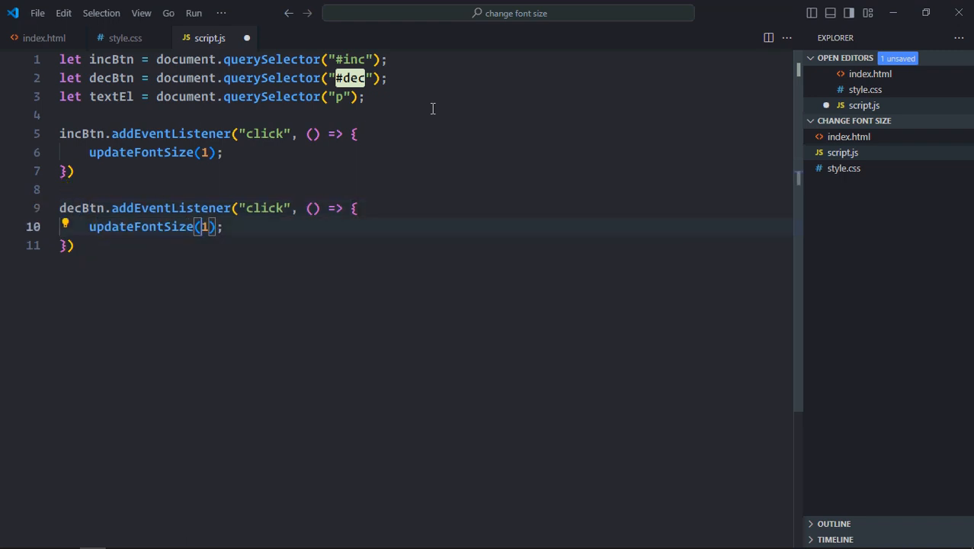
pyautogui.write('-')
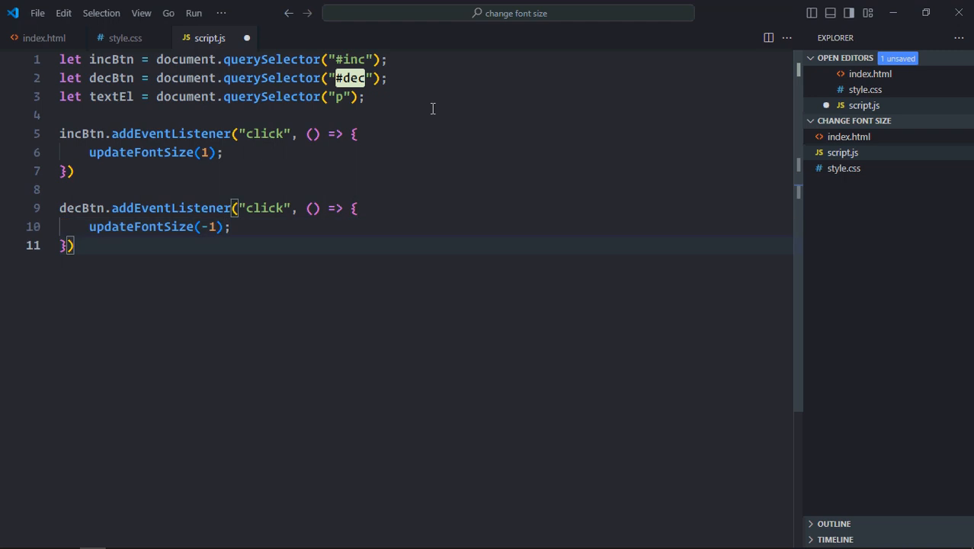
pyautogui.write('u')
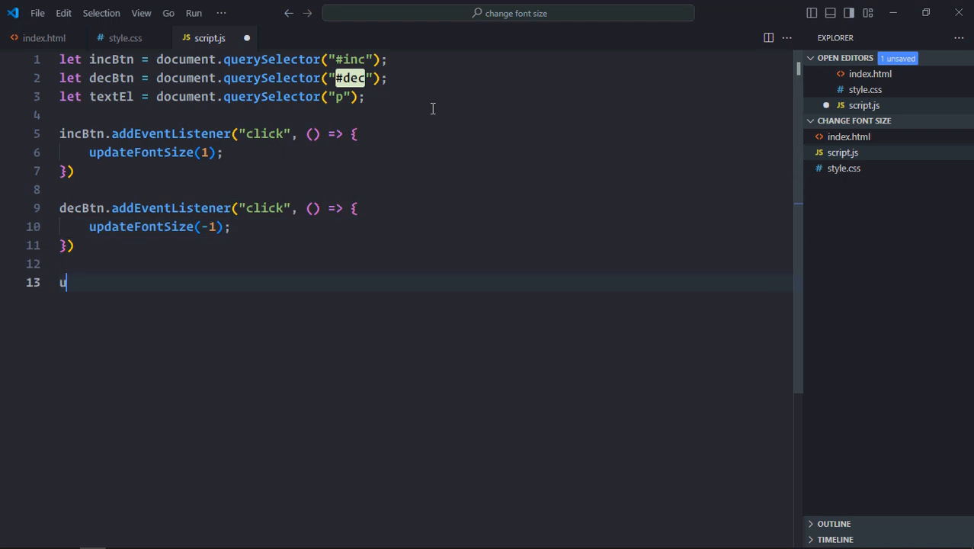
# Define function updateFontSize(val) with an empty body.
pyautogui.write('function updateFontSize')
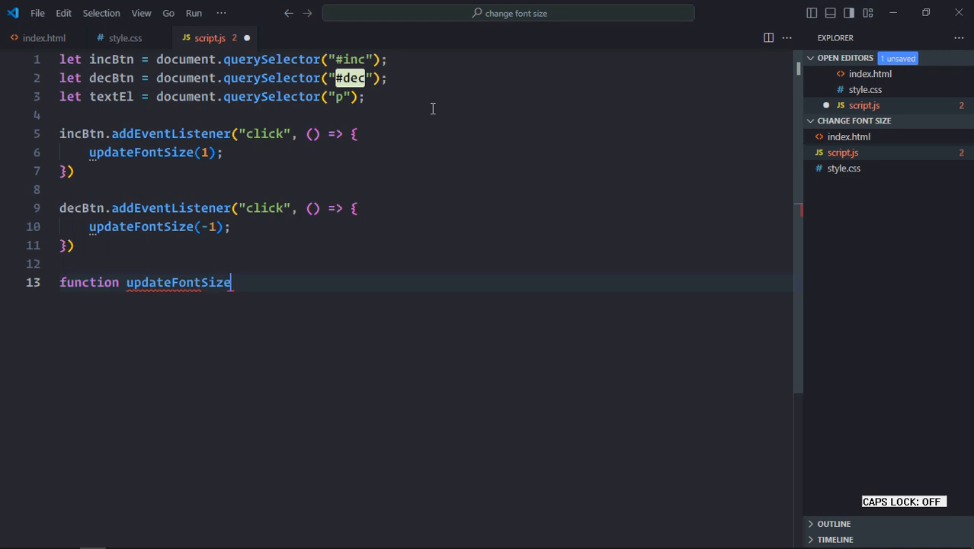
pyautogui.write('(){')
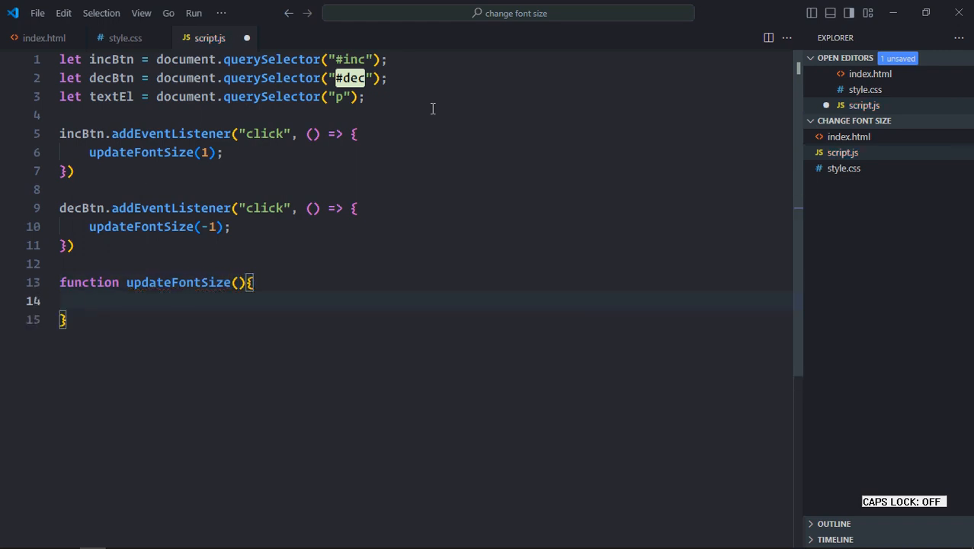
pyautogui.moveTo(265, 305)
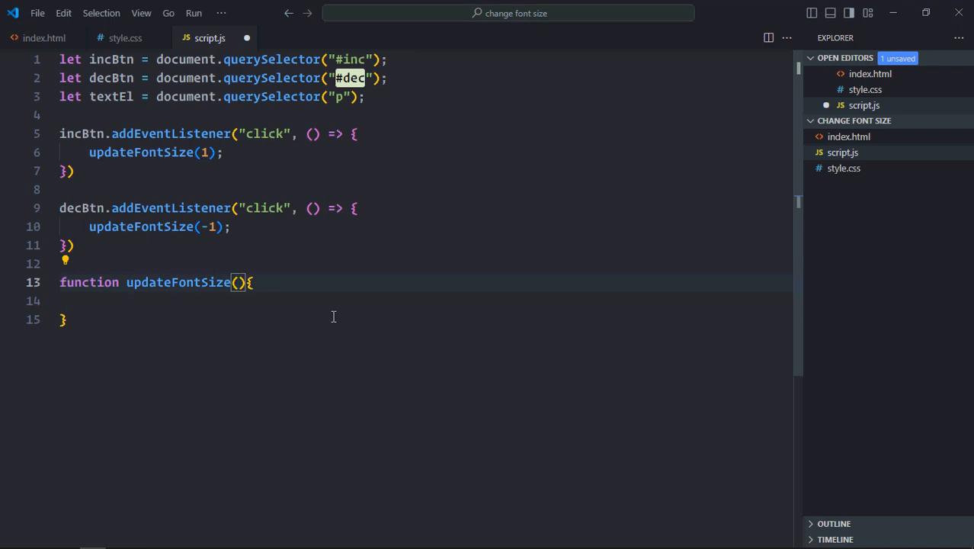
pyautogui.write('val')
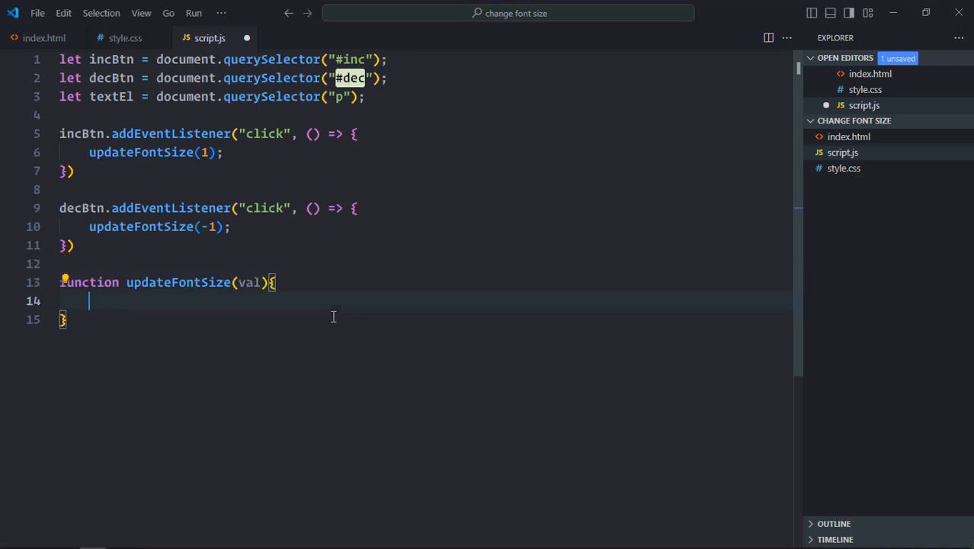
# Read currentFontSize from getComputedStyle(textEl).fontSize.
pyautogui.write('let current')
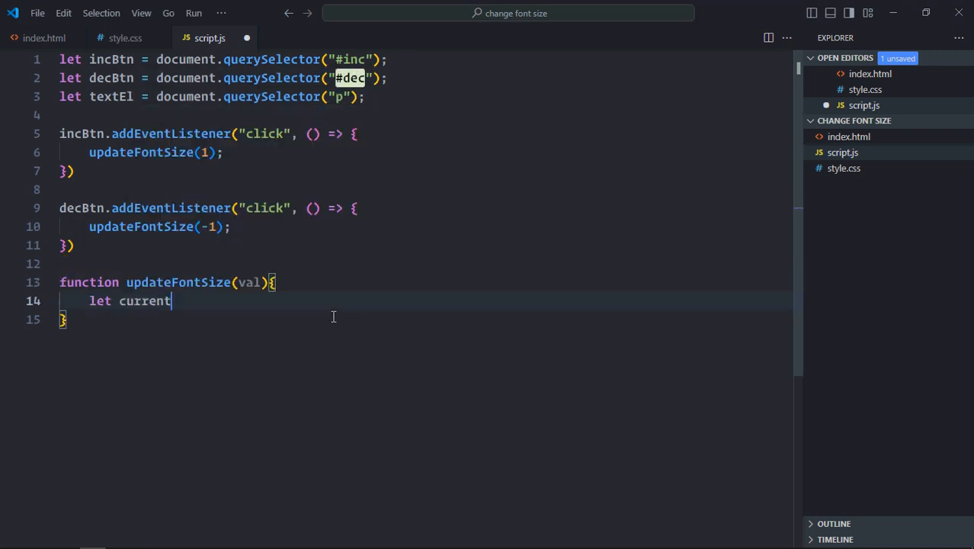
pyautogui.write('FontSi')
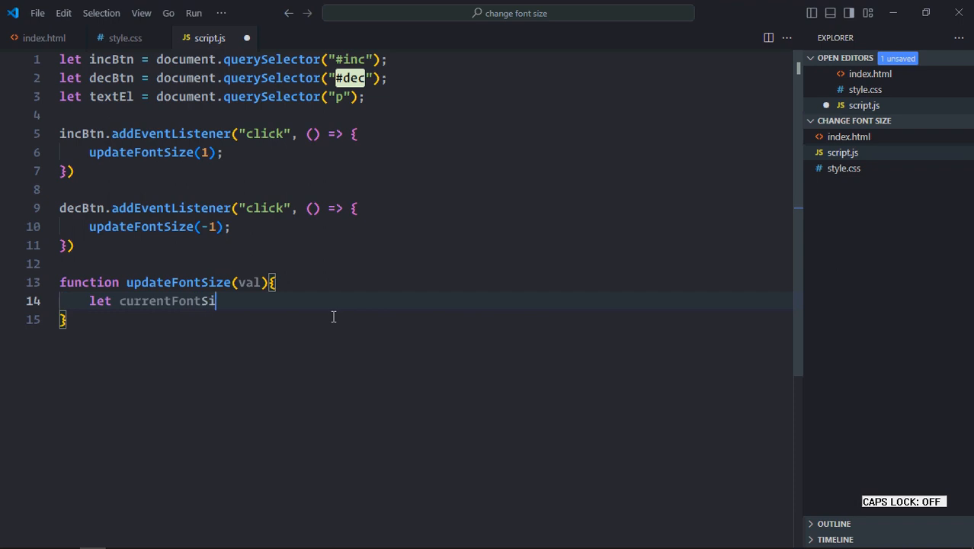
pyautogui.write('ze =')
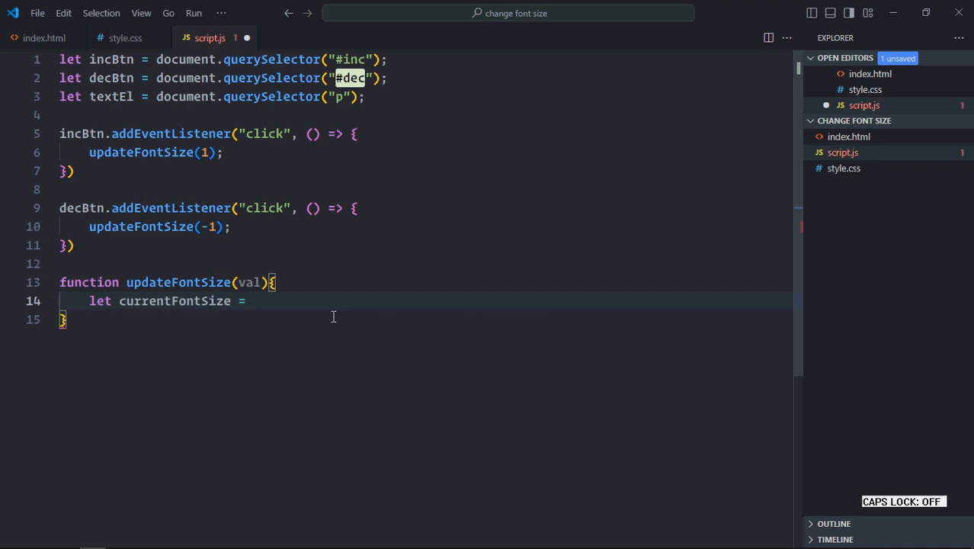
pyautogui.write('getc')
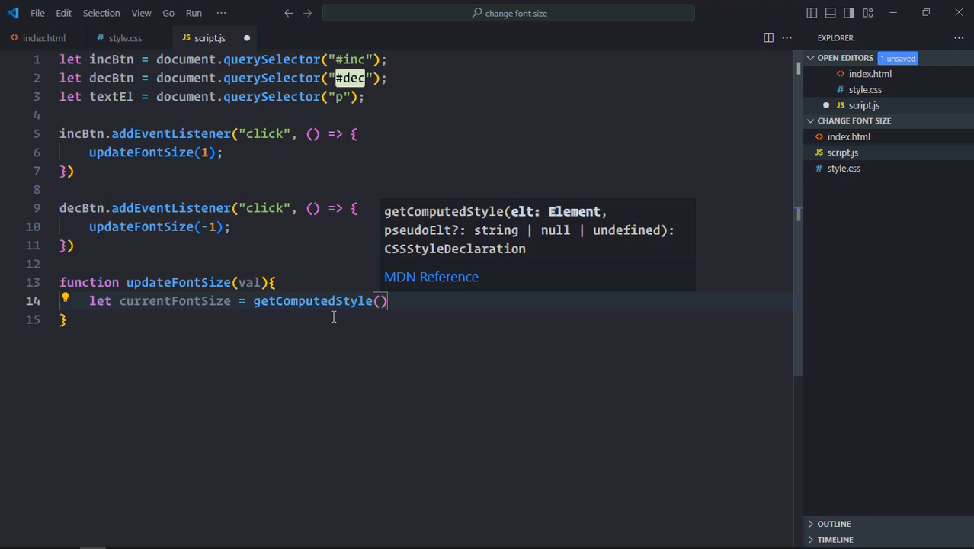
pyautogui.write('textEl')
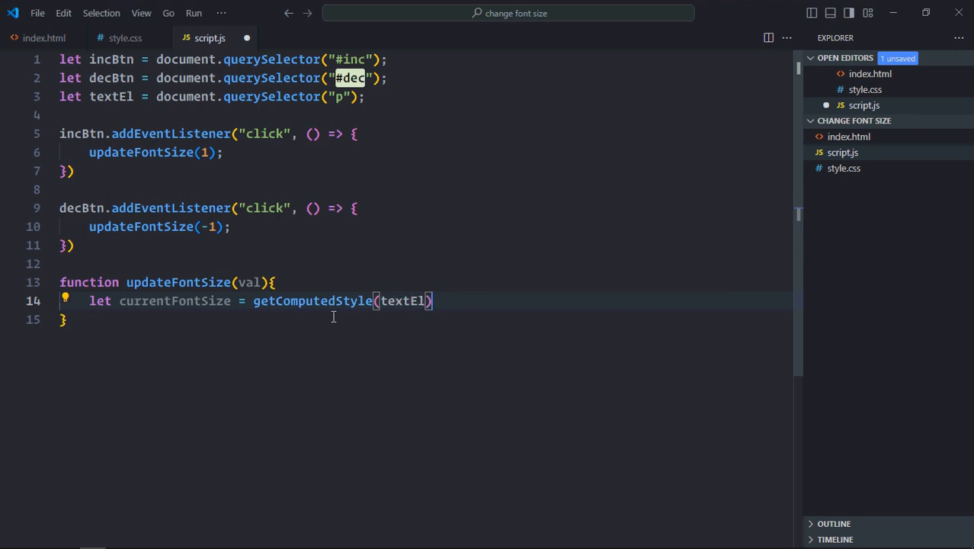
pyautogui.write('.fontSize;')
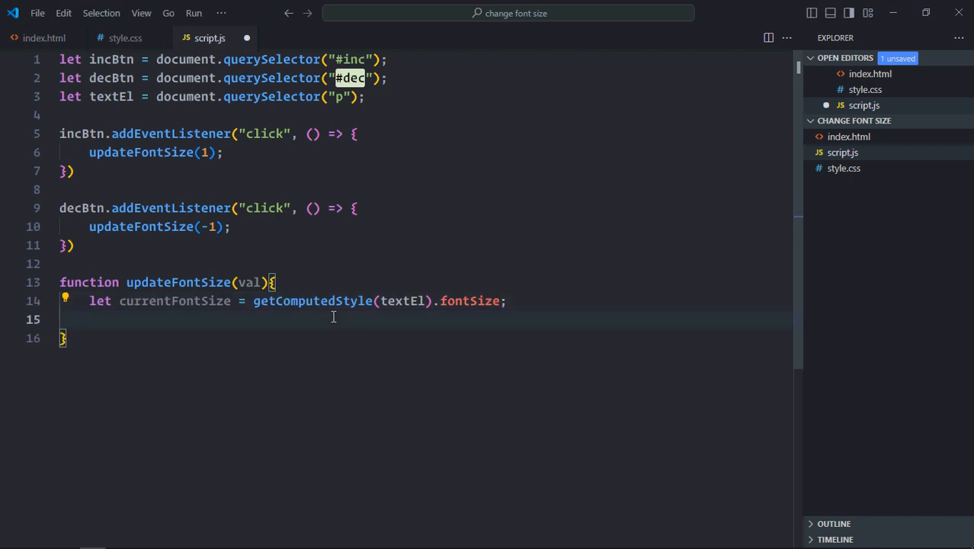
# Convert currentFontSize to a whole number with parseInt.
pyautogui.write('currentFontSize')
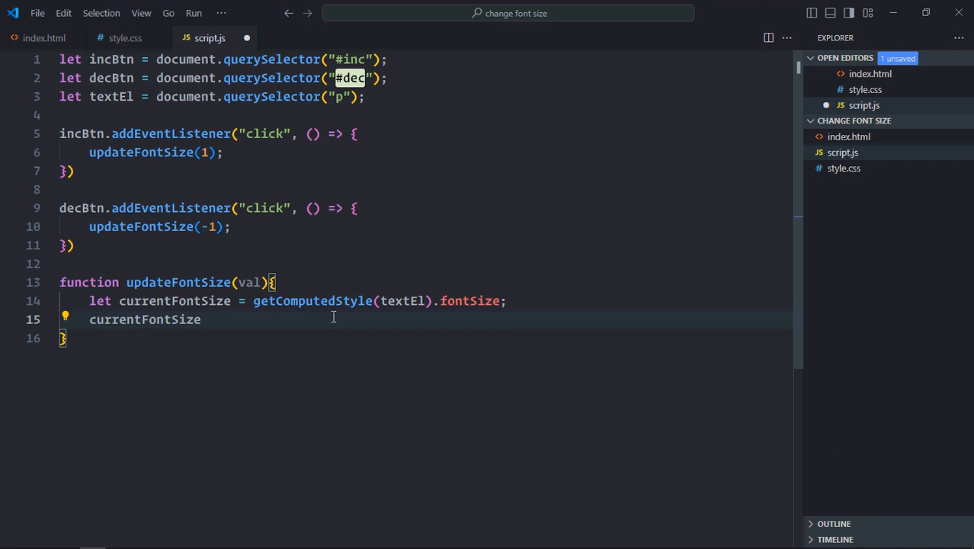
pyautogui.write('=')
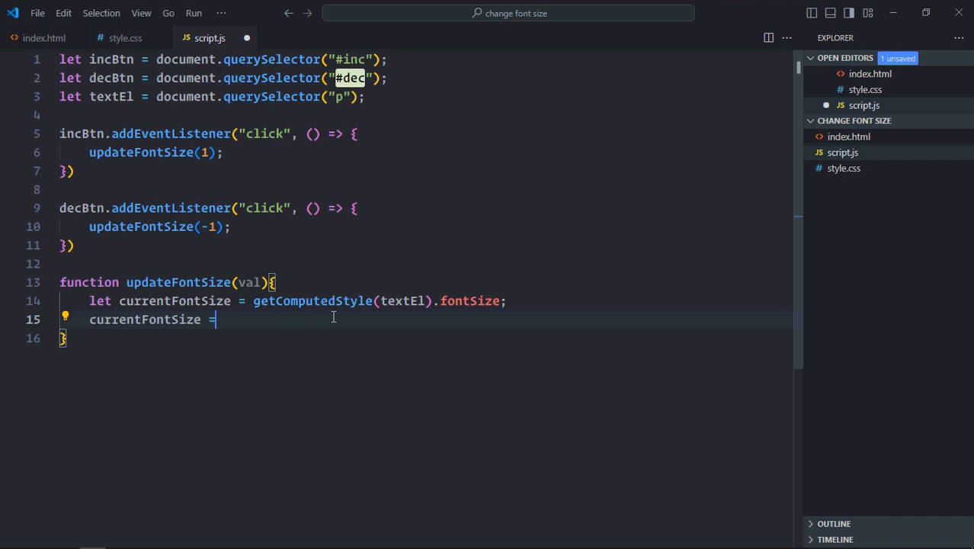
pyautogui.write('parseInt')
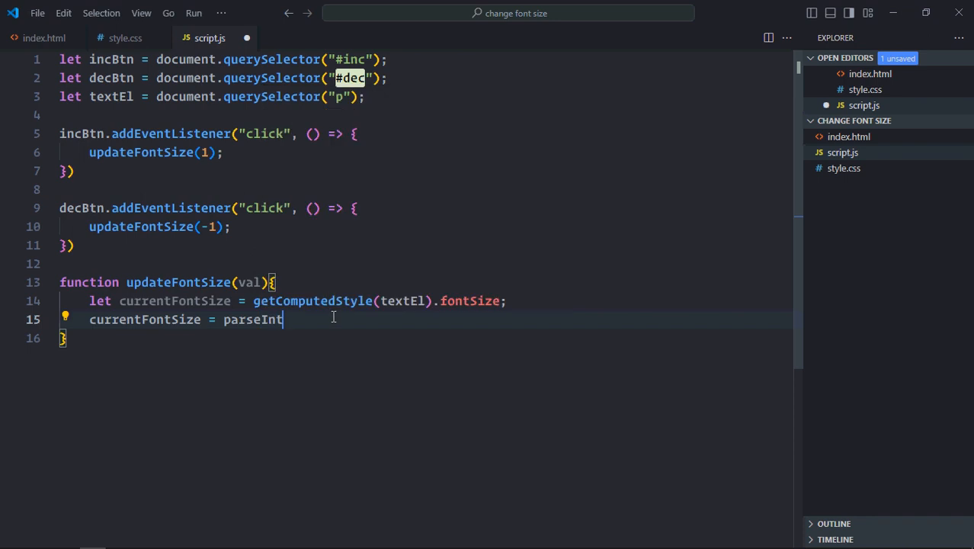
pyautogui.write('(currentFontSize);')
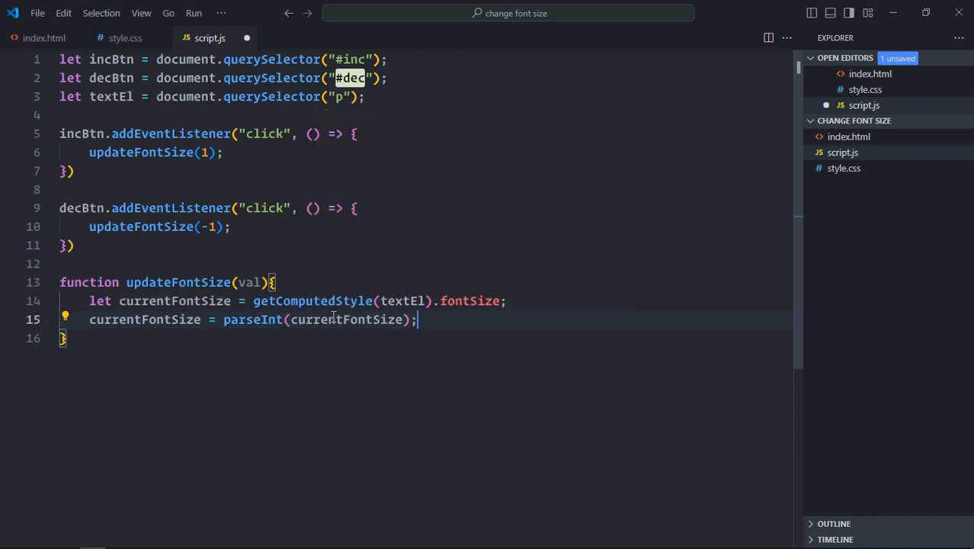
pyautogui.moveTo(644, 326)
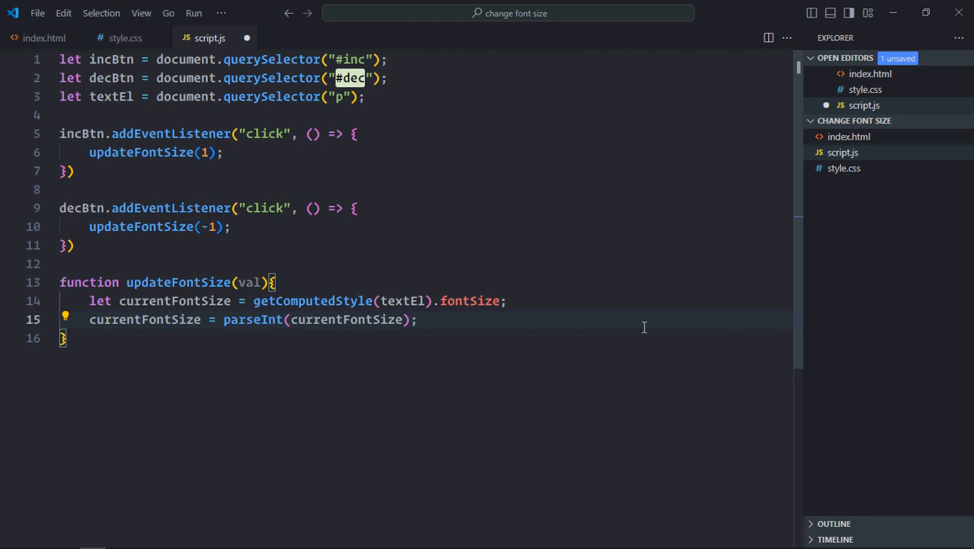
pyautogui.press('Enter')
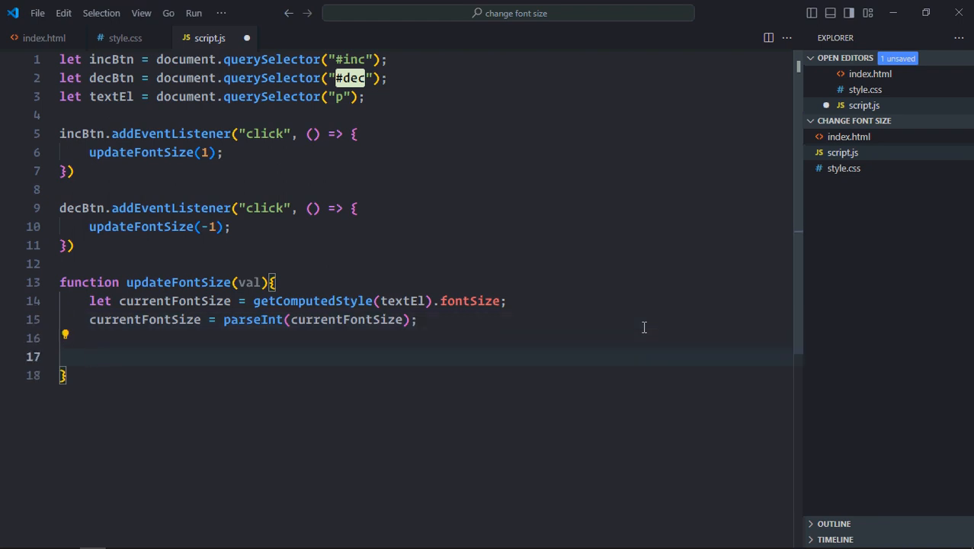
# Return early if currentFontSize equals 0.
pyautogui.write('if(currentFontSize ==')
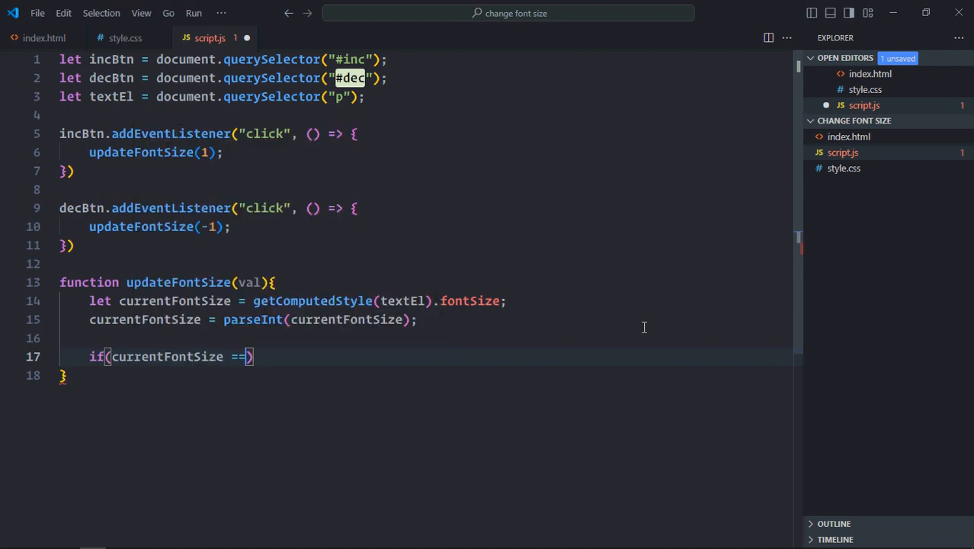
pyautogui.write('0) re')
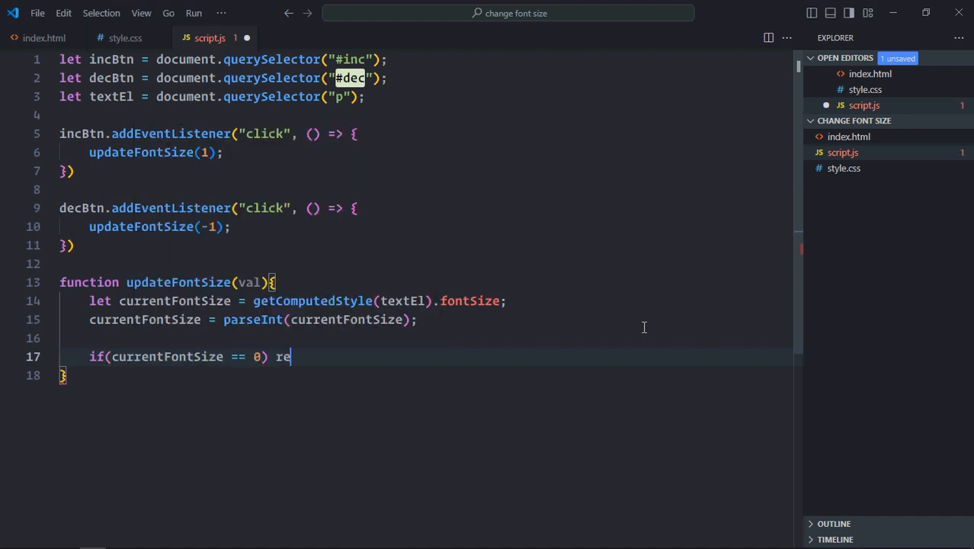
pyautogui.write('turn;')
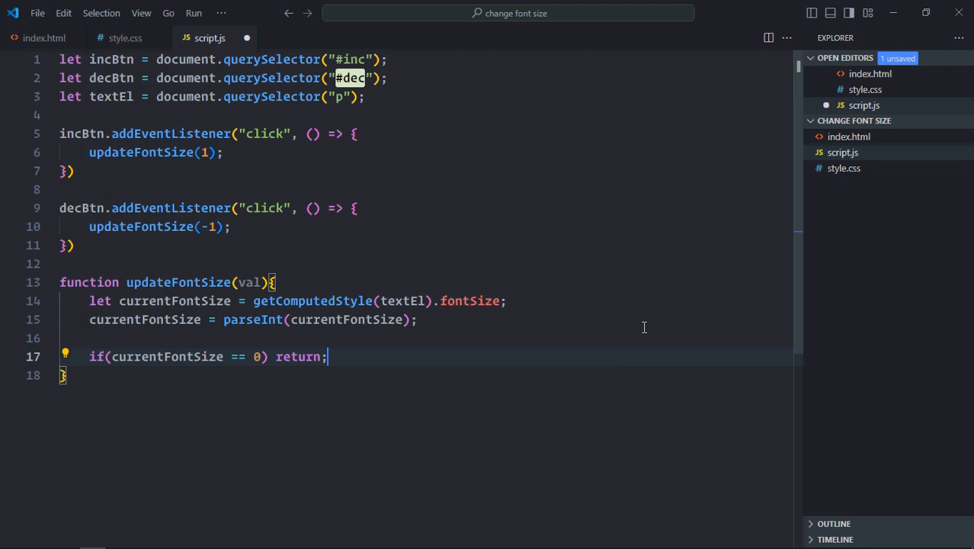
# Set textEl.style.fontSize to `${currentFontSize + val}px` and save script.js.
pyautogui.write('textEl.')
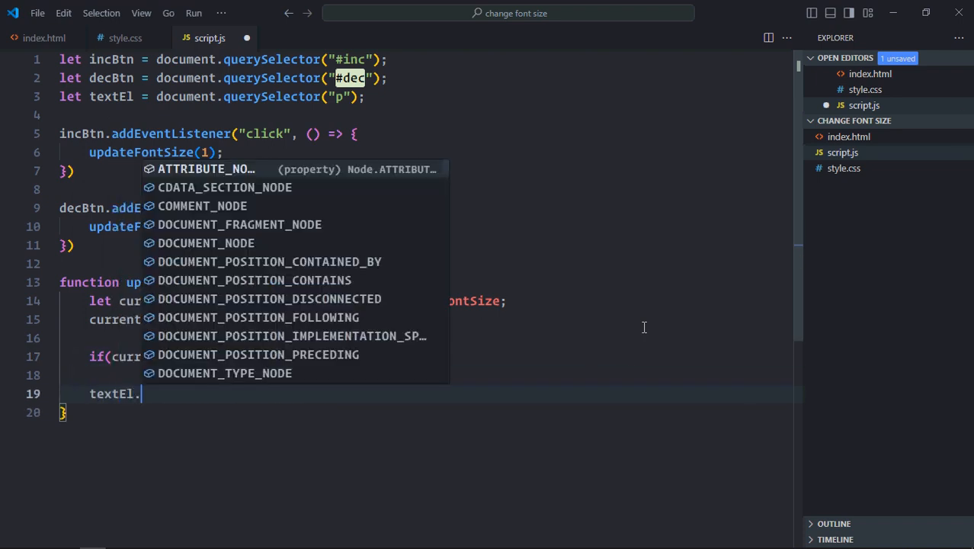
pyautogui.write('style')
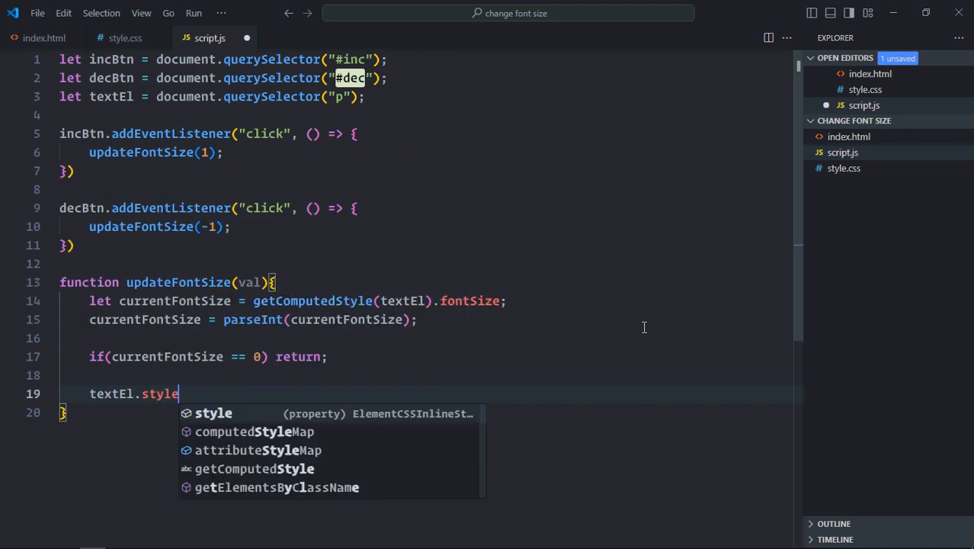
pyautogui.write('.fonts')
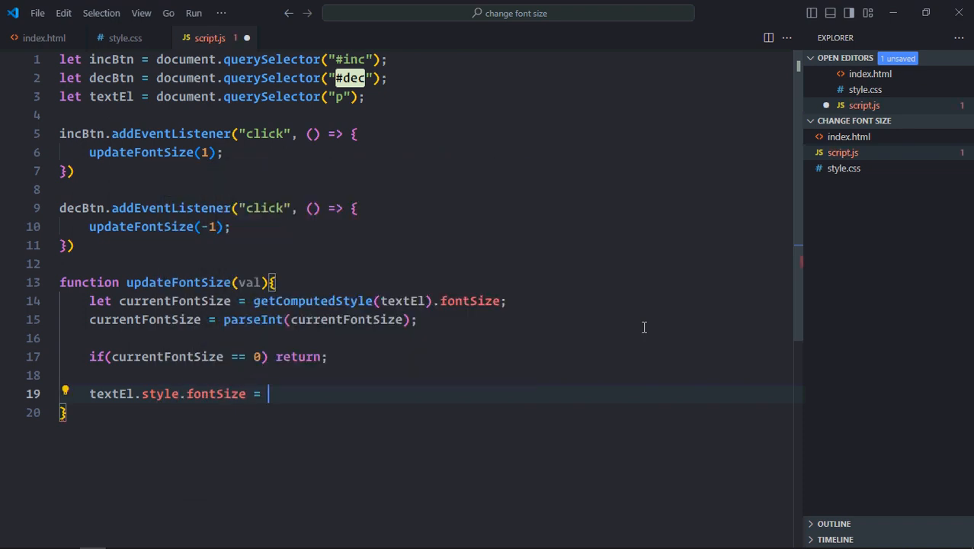
pyautogui.write('`')
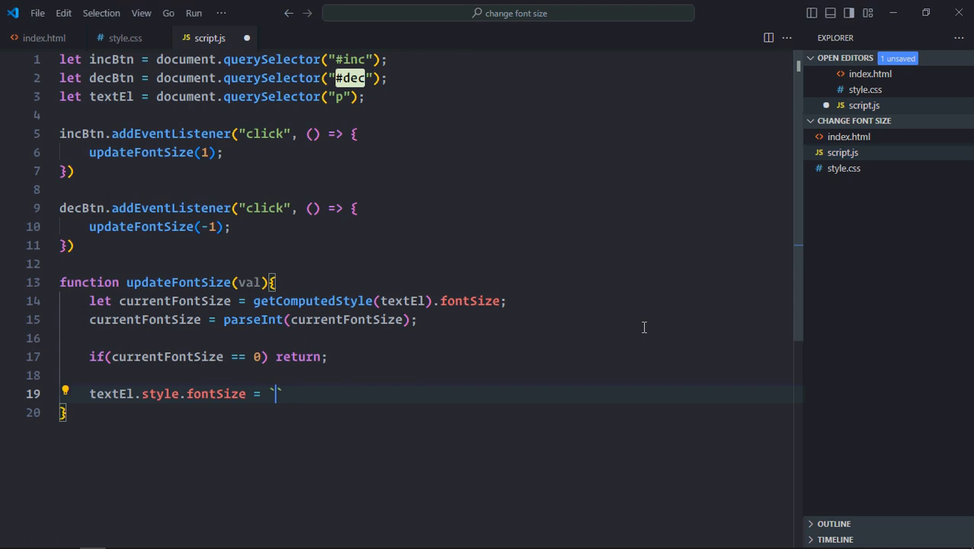
pyautogui.write('${')
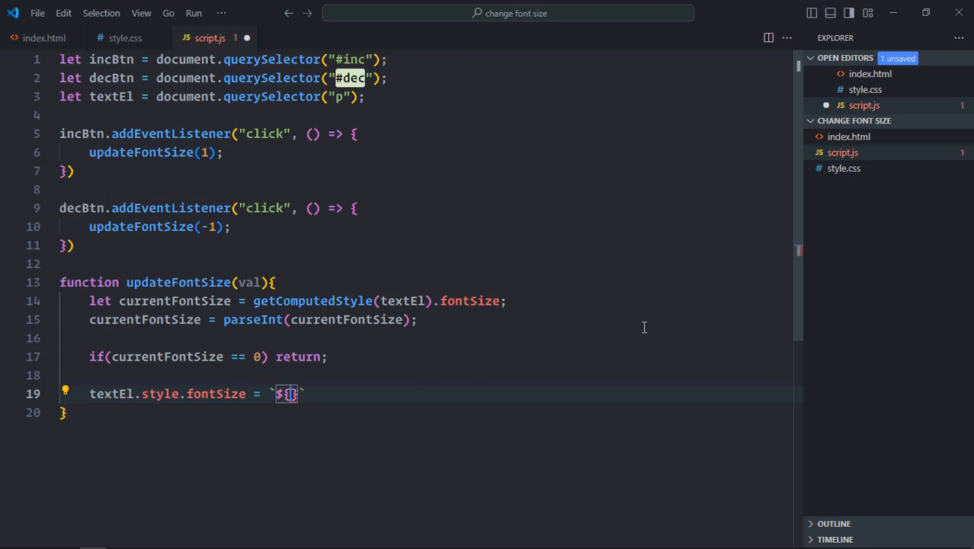
pyautogui.write('currentFontSize')
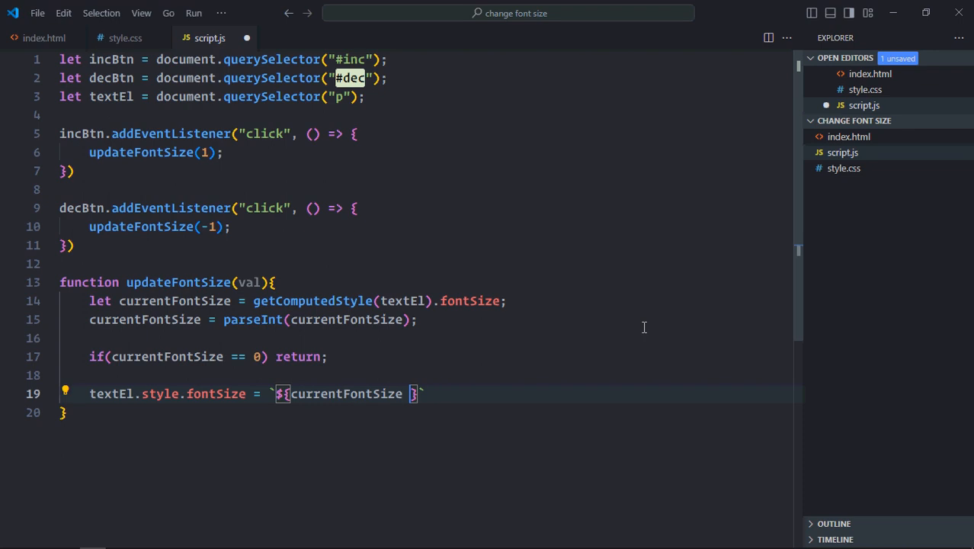
pyautogui.write('+ val')
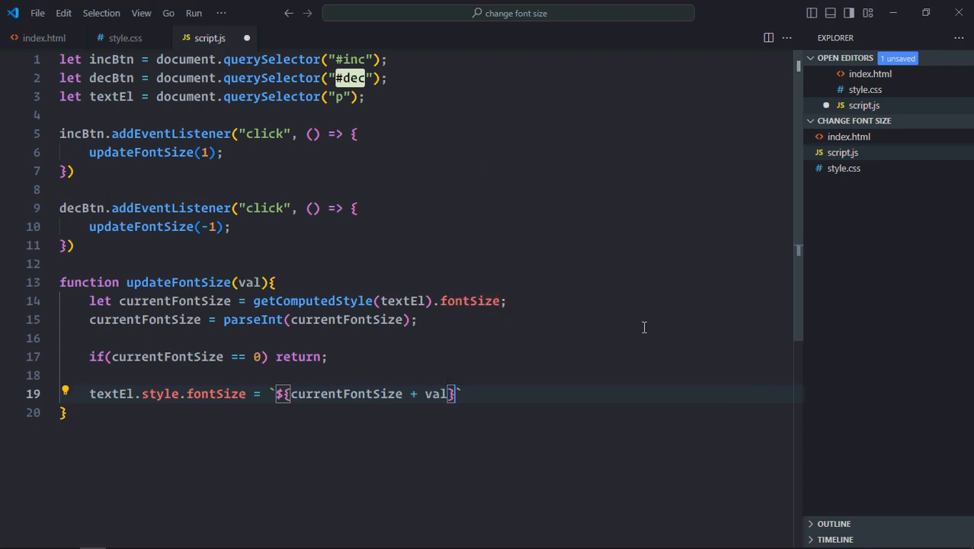
pyautogui.write('px`;')
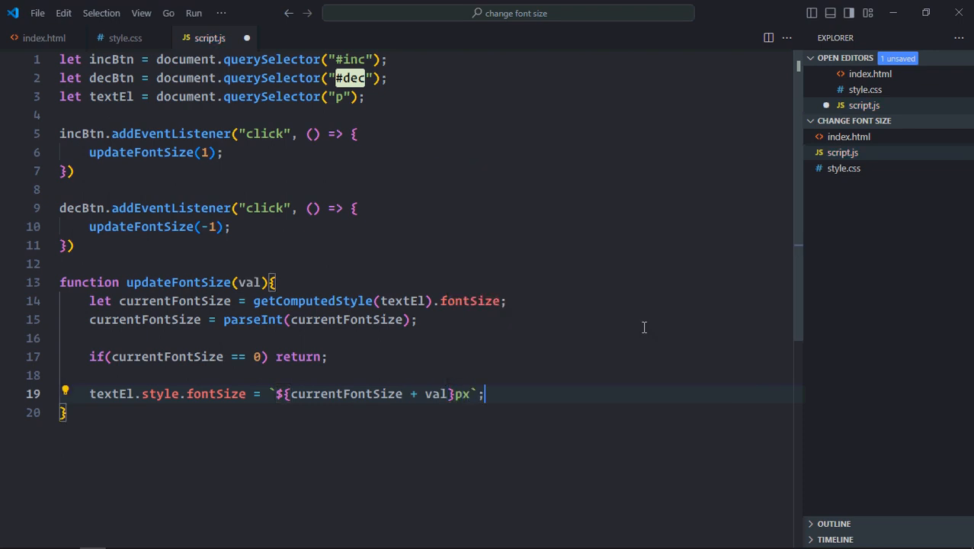
pyautogui.press('ctrl+s')
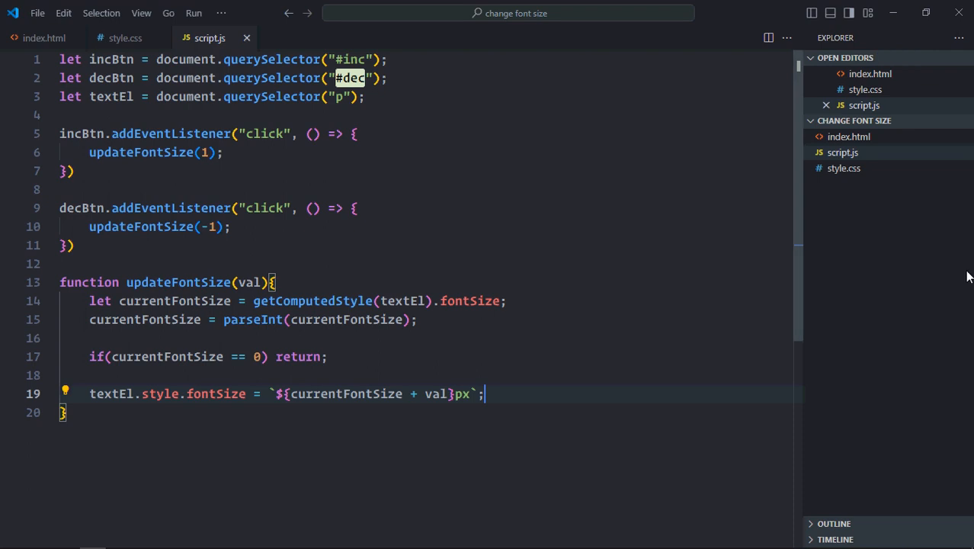
pyautogui.moveTo(655, 295)
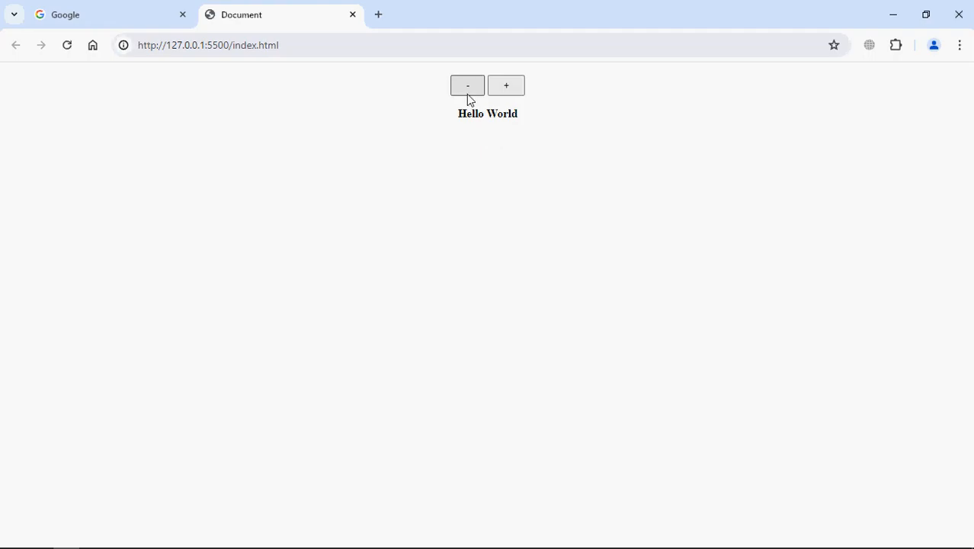
# Shrink then enlarge the Hello World text with the - and + buttons.
pyautogui.click(467, 85)
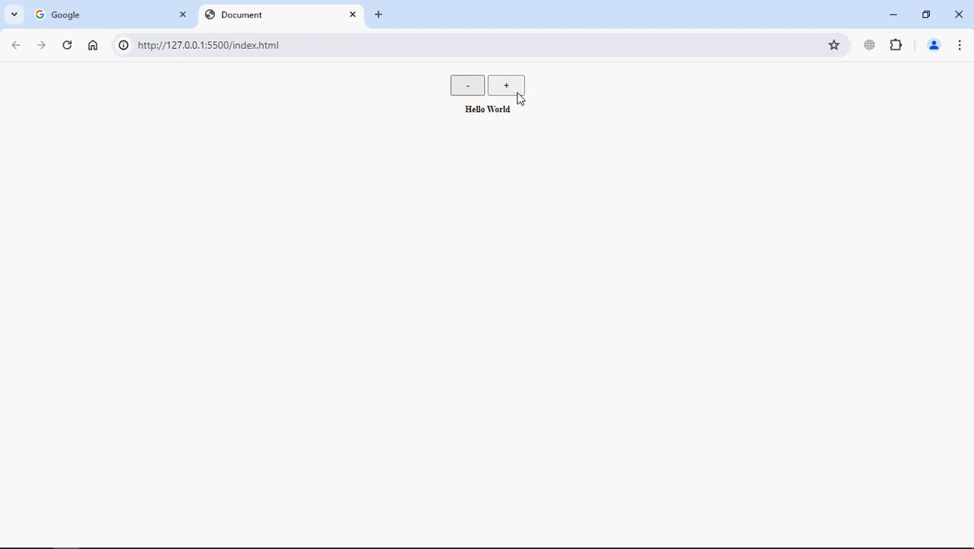
pyautogui.click(506, 85)
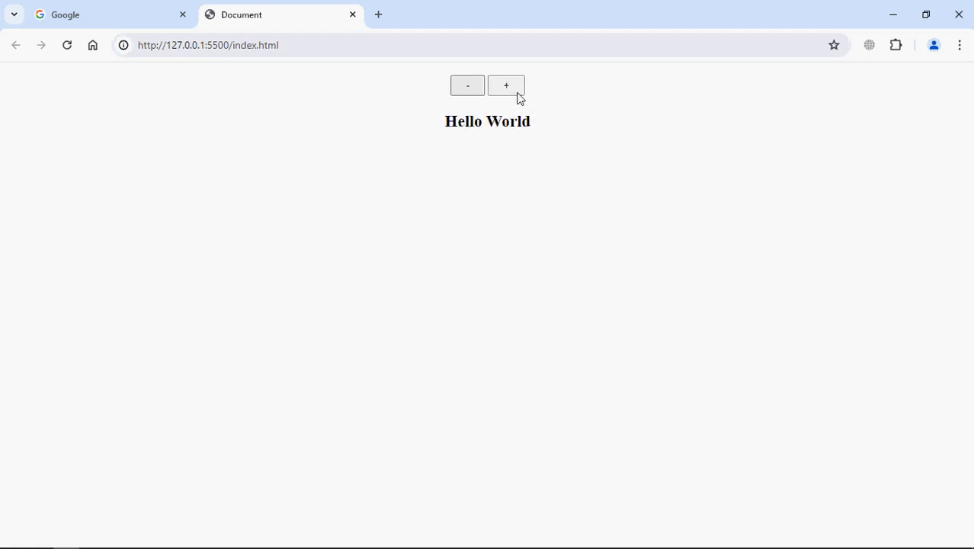